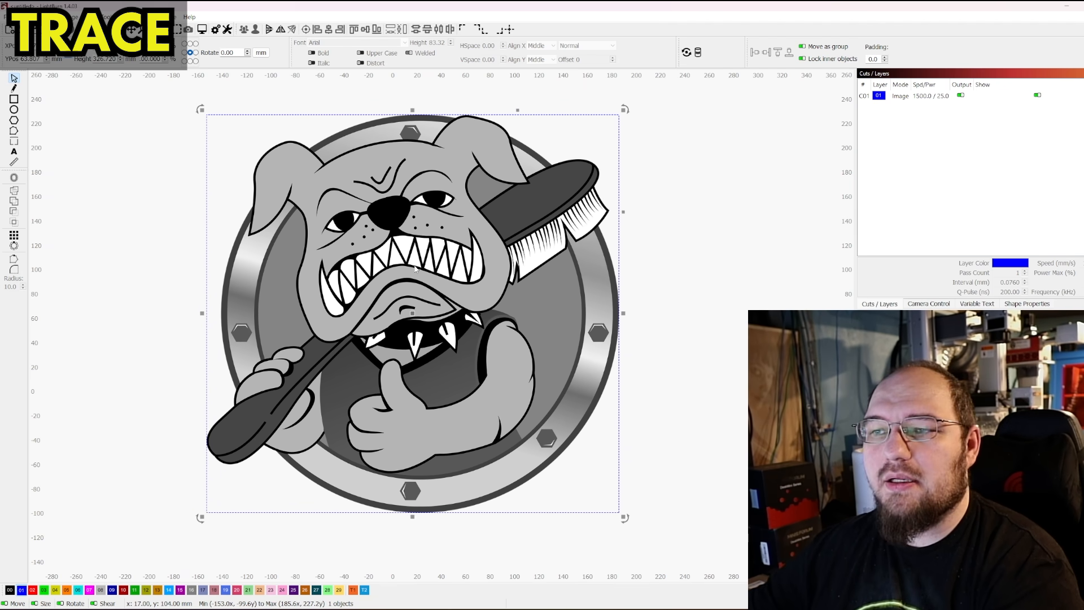
mouse_move(394, 287)
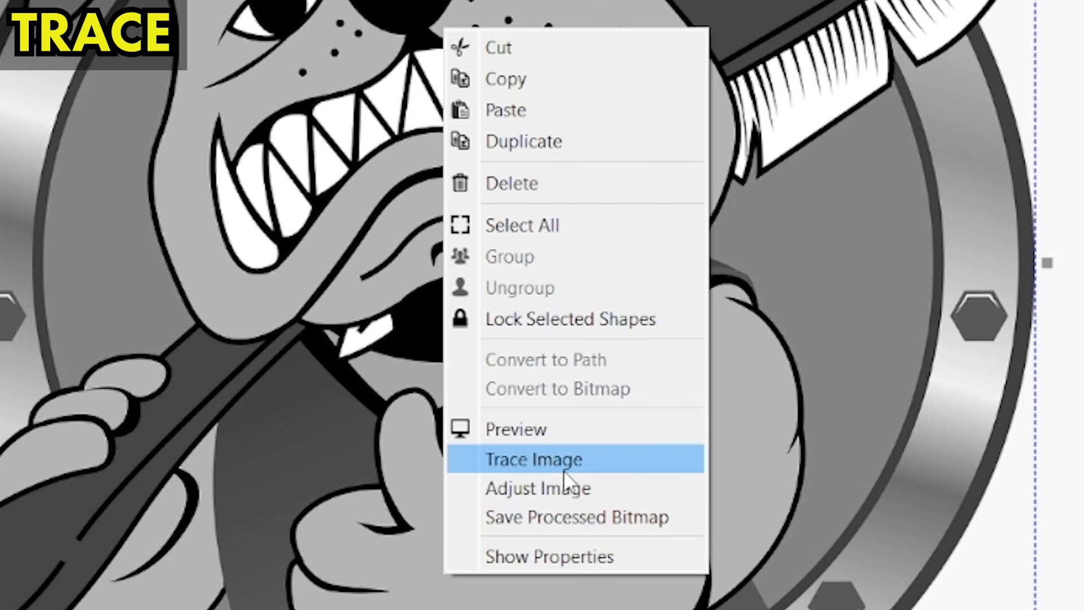
- Start Trace Image on the bulldog picture to get its default outline preview
click(534, 460)
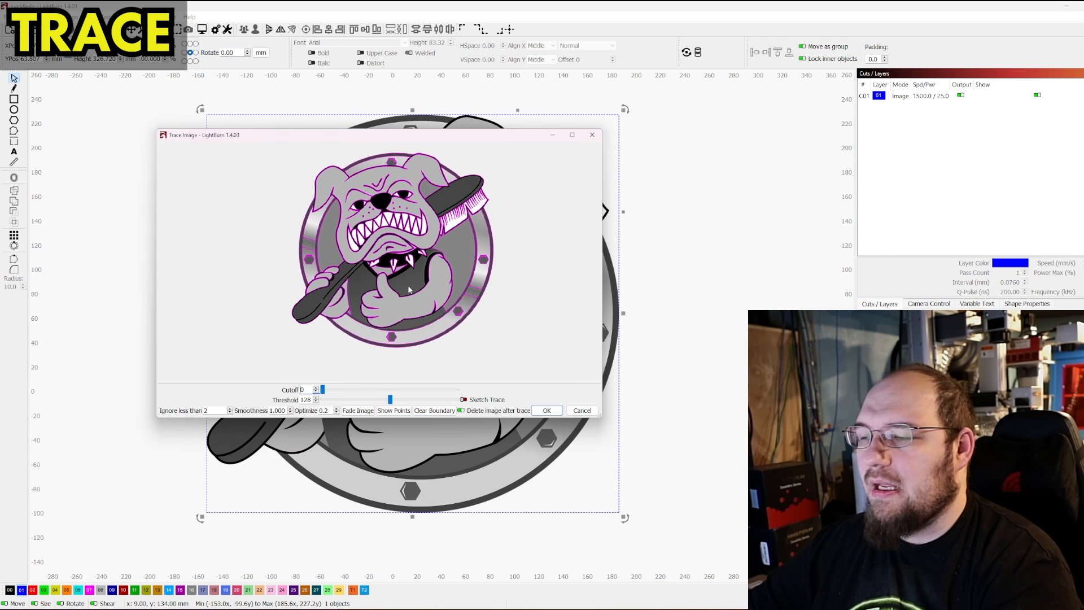
mouse_move(407, 267)
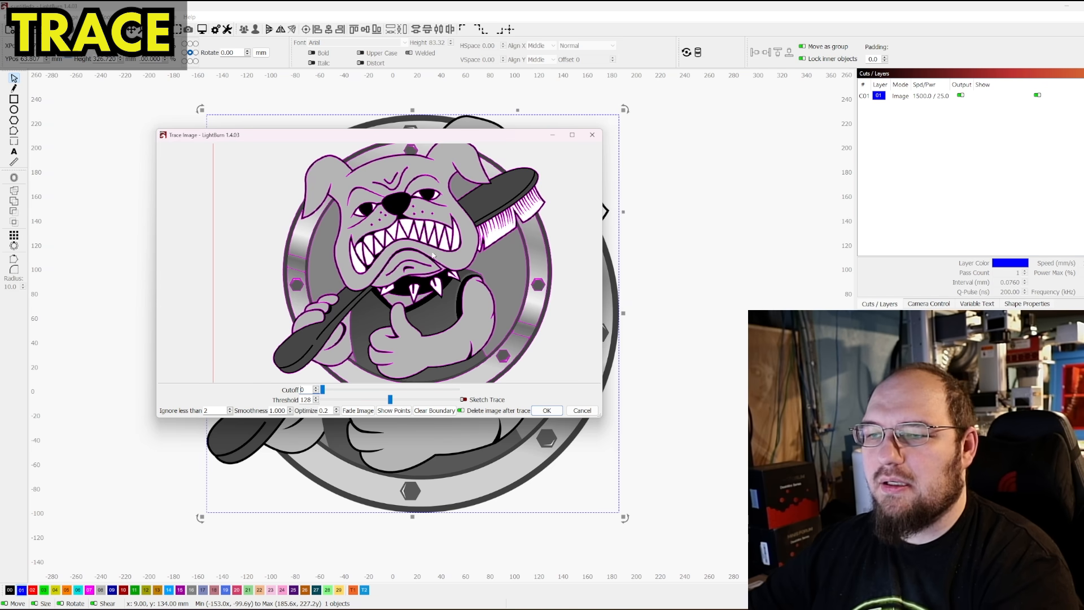
mouse_move(308, 251)
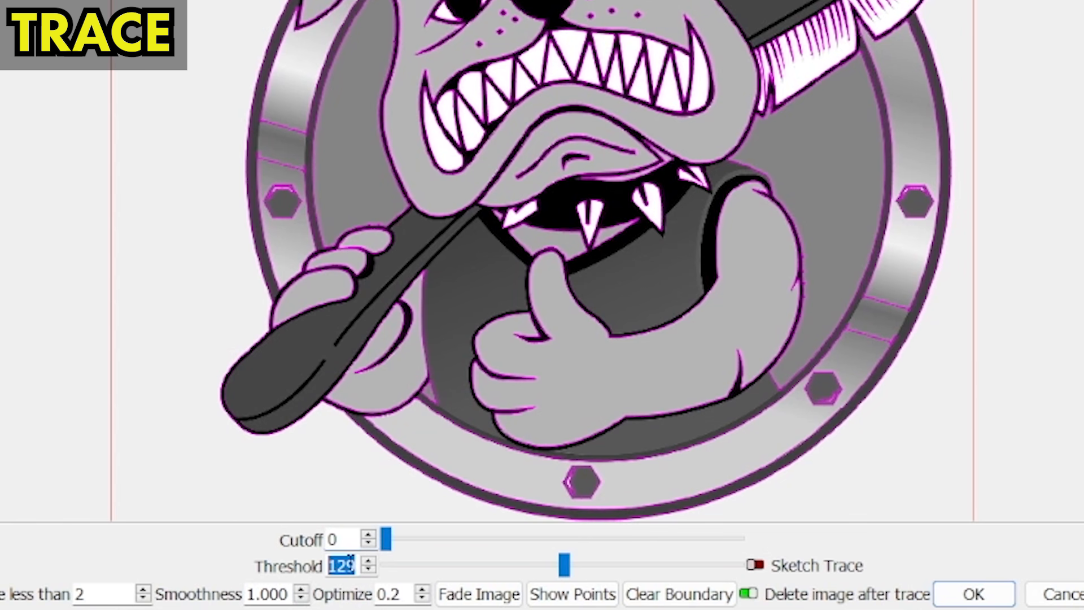
- Slide the trace threshold up then down, settling near 108 so outlines follow the dark lines
drag(564, 565, 580, 565)
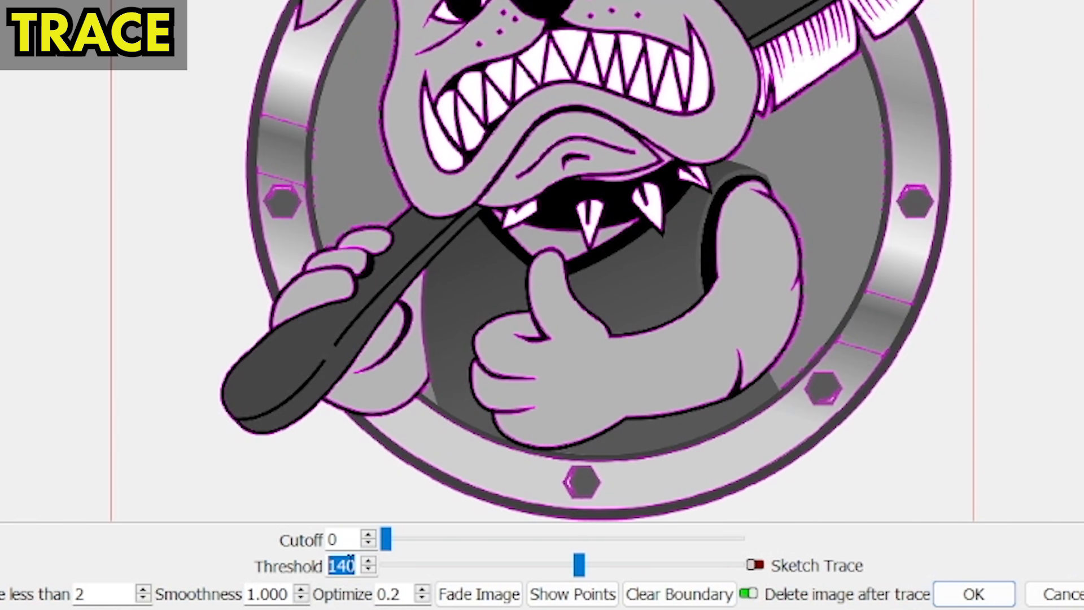
drag(577, 559, 560, 560)
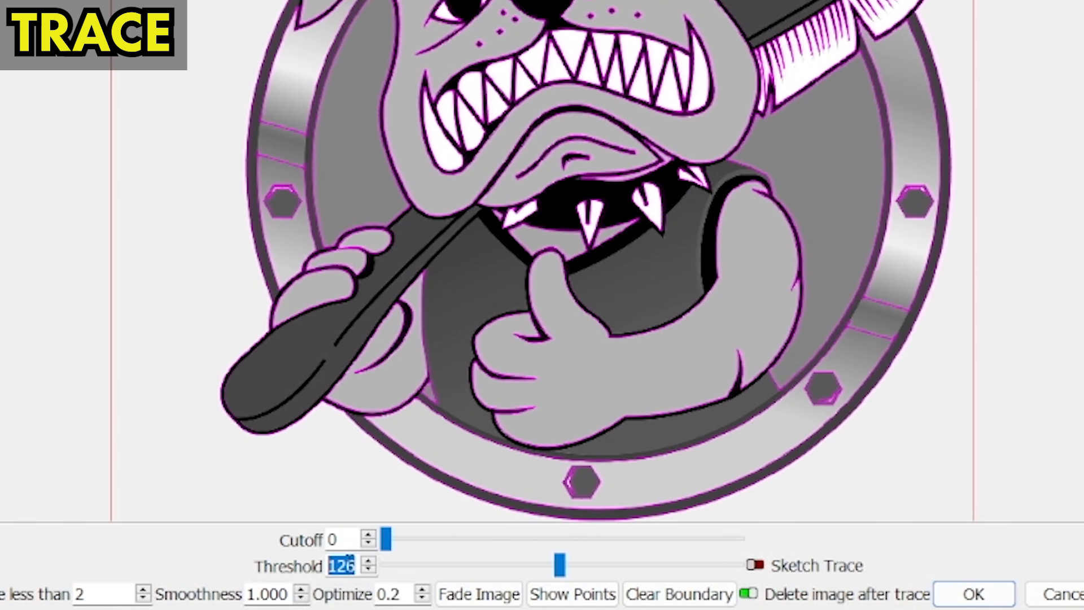
drag(560, 558, 541, 558)
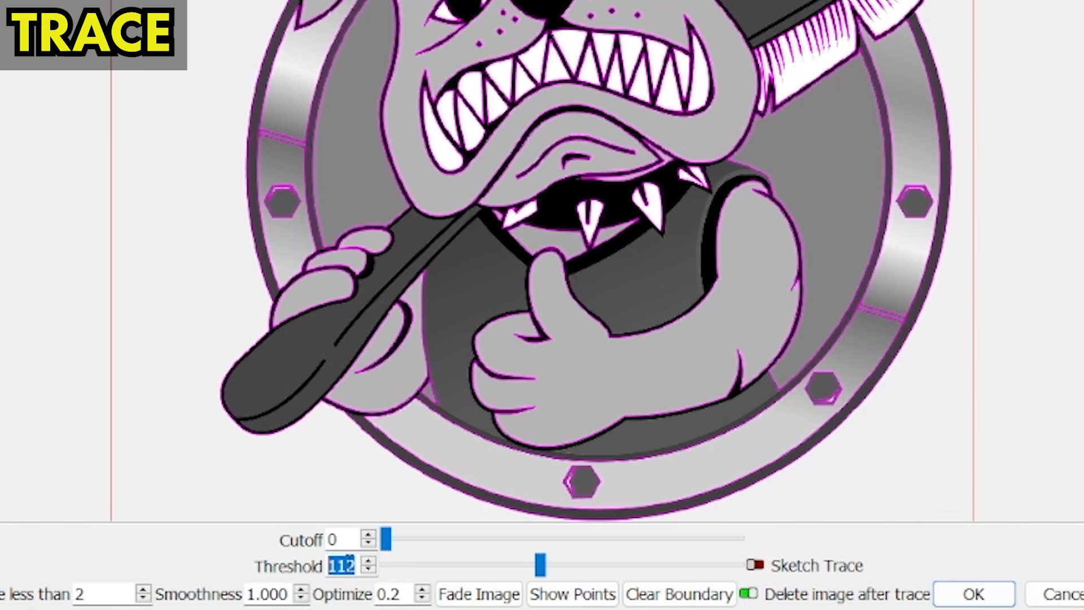
drag(543, 562, 537, 563)
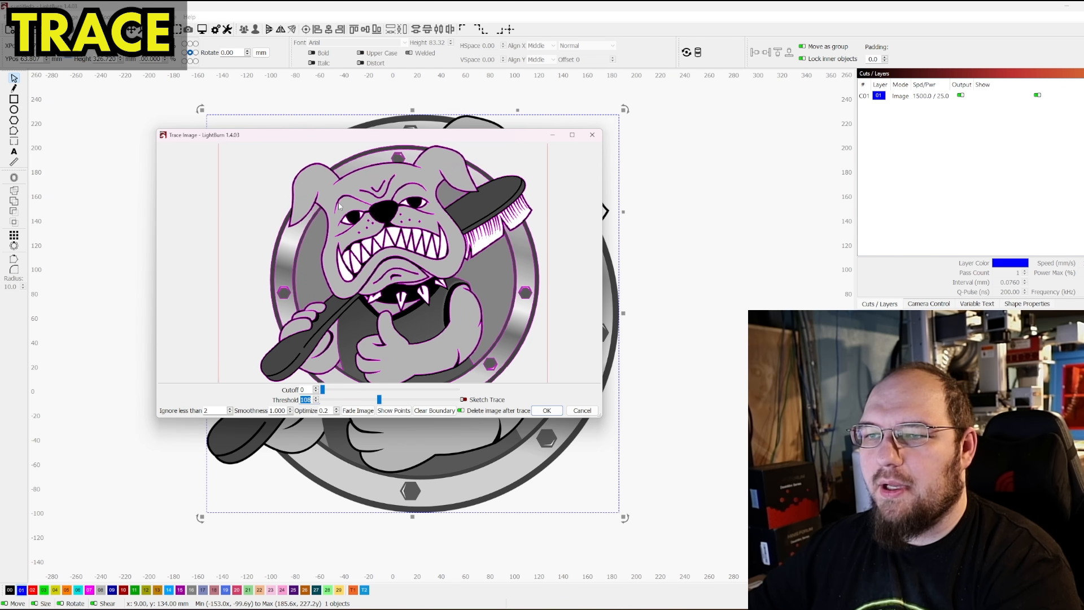
mouse_move(365, 310)
text(0.534)
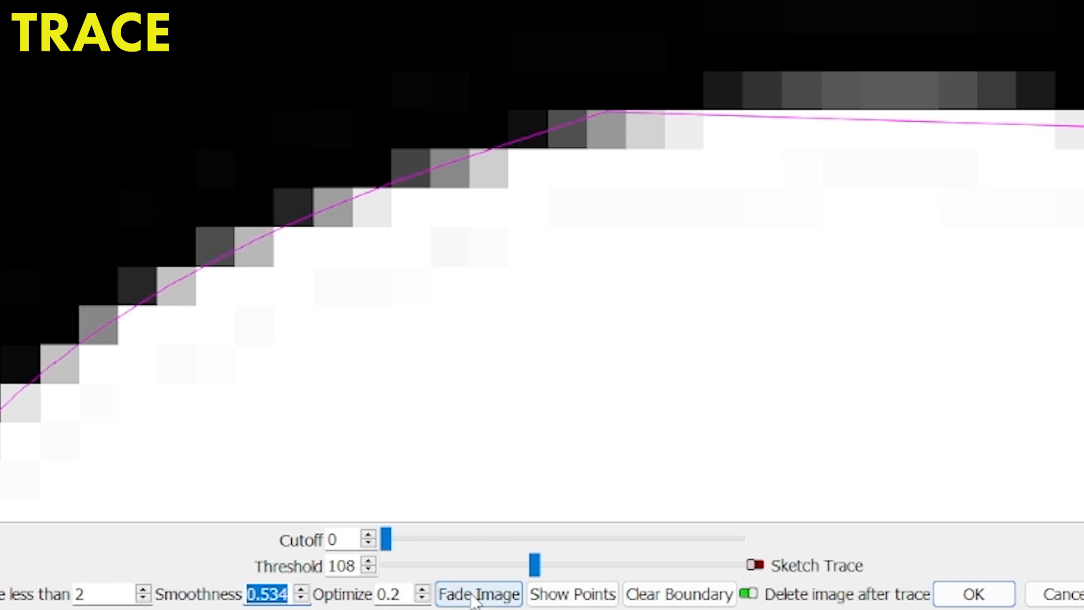
- Turn on Fade Image and bump smoothness up to about 1.0 for rounder outlines
click(479, 595)
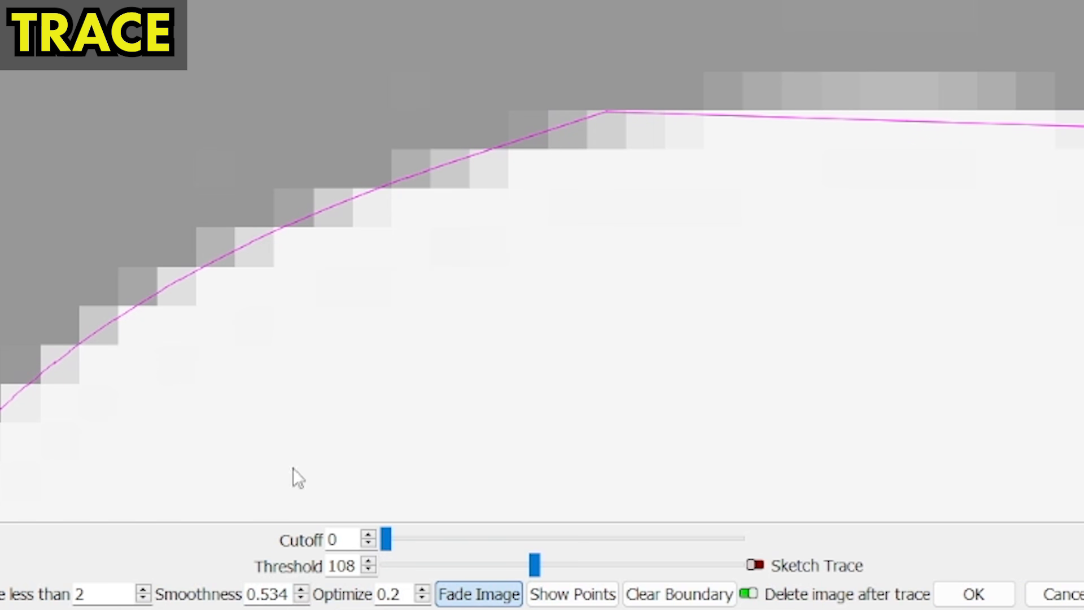
mouse_move(257, 599)
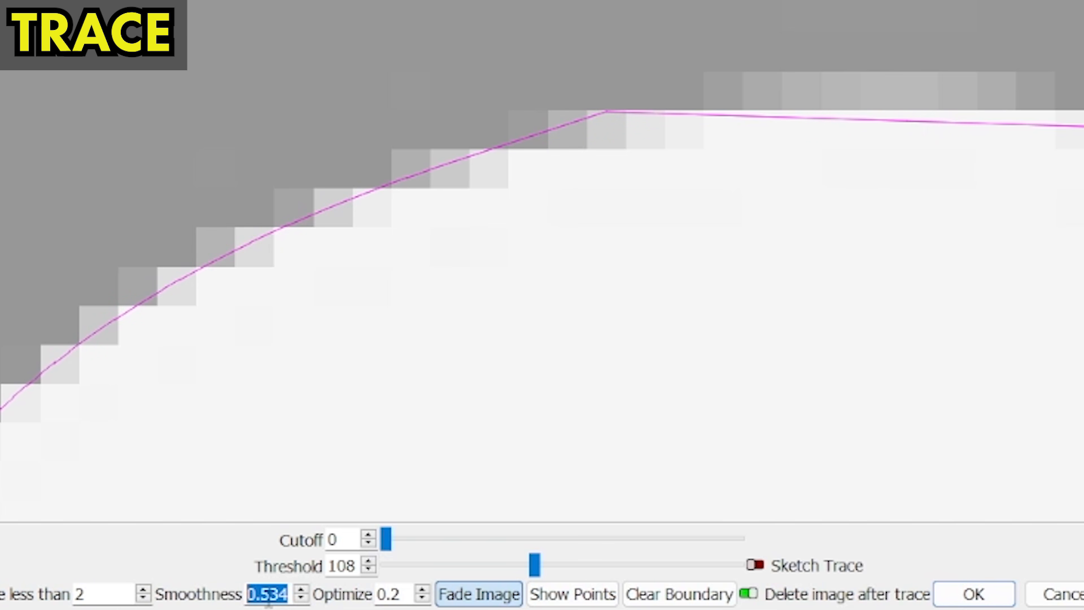
click(301, 589)
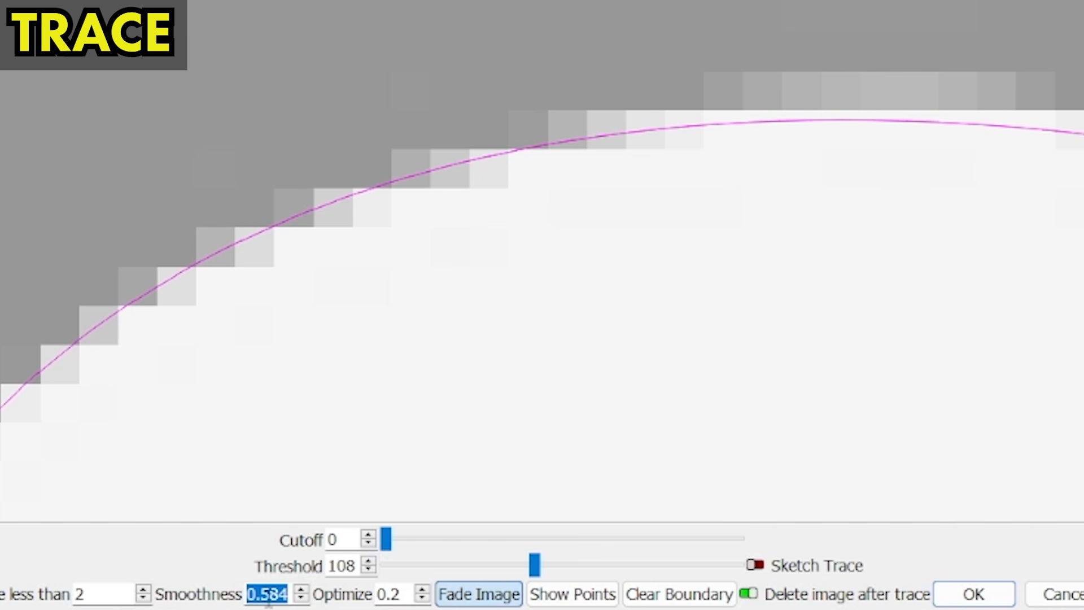
click(301, 587)
text(1.009)
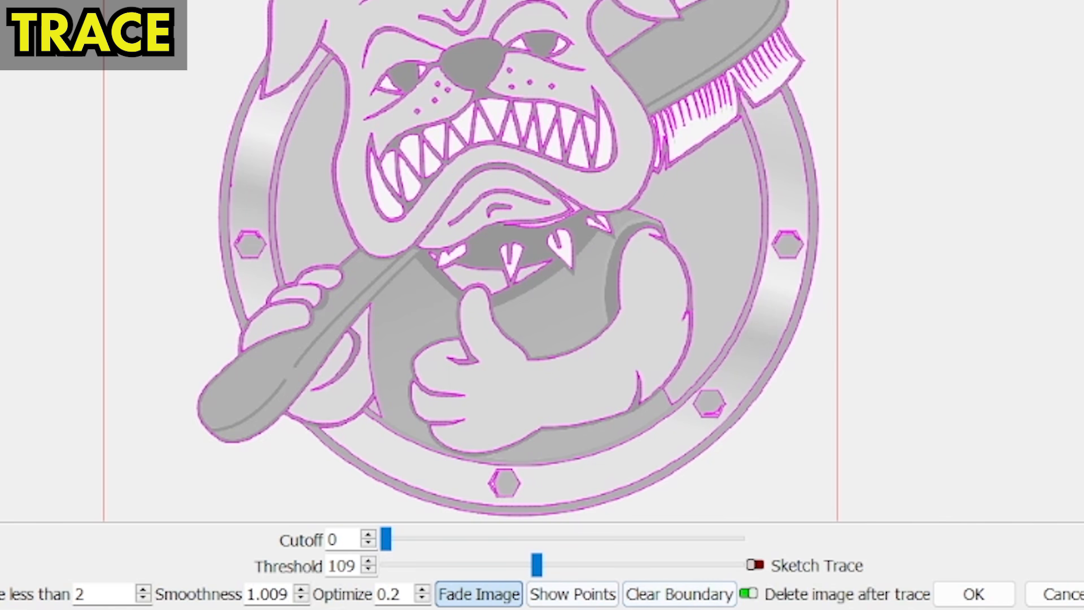
- Show the outline nodes and try optimize at 0.4, 1.0 and 0.0 to compare node counts
click(571, 593)
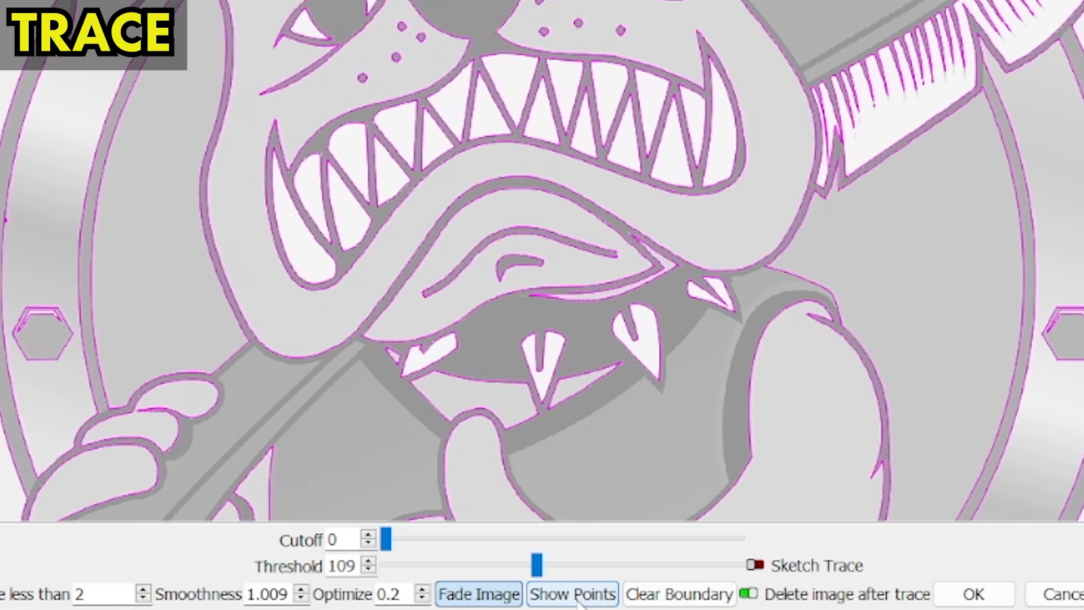
click(572, 593)
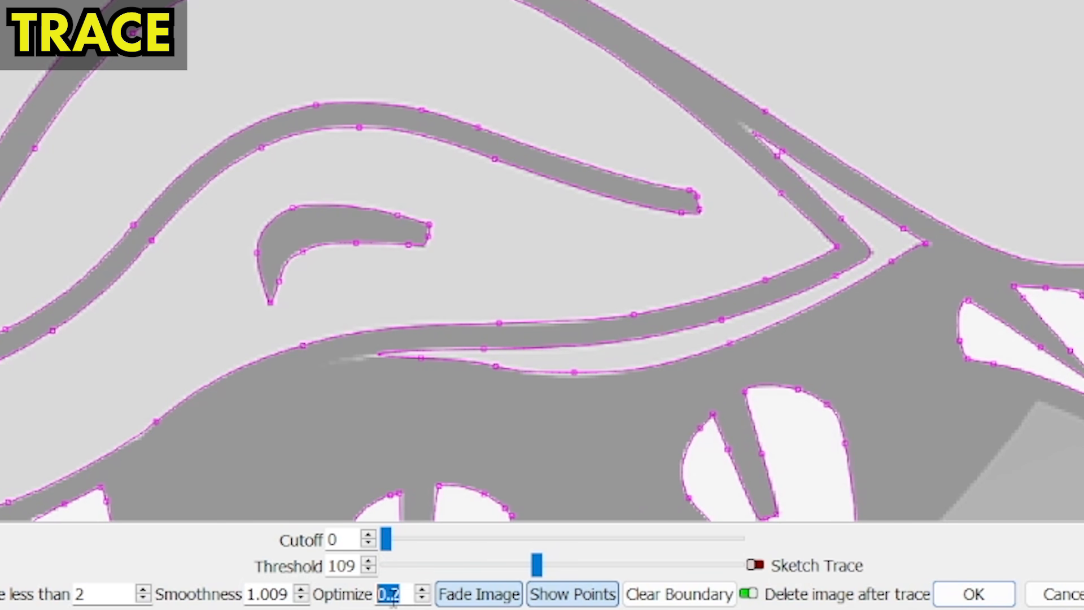
click(422, 600)
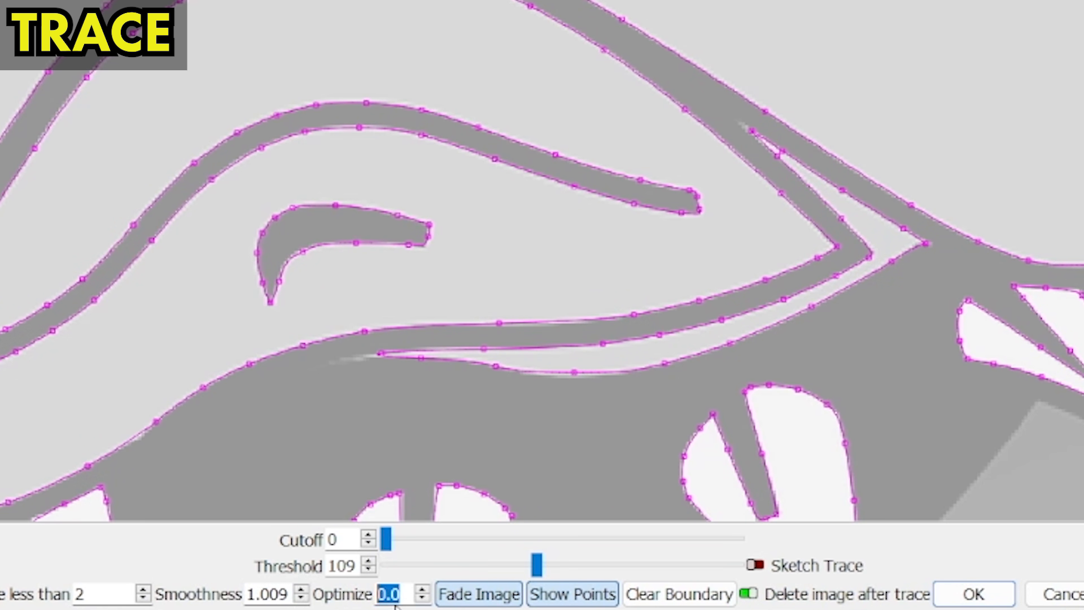
click(423, 589)
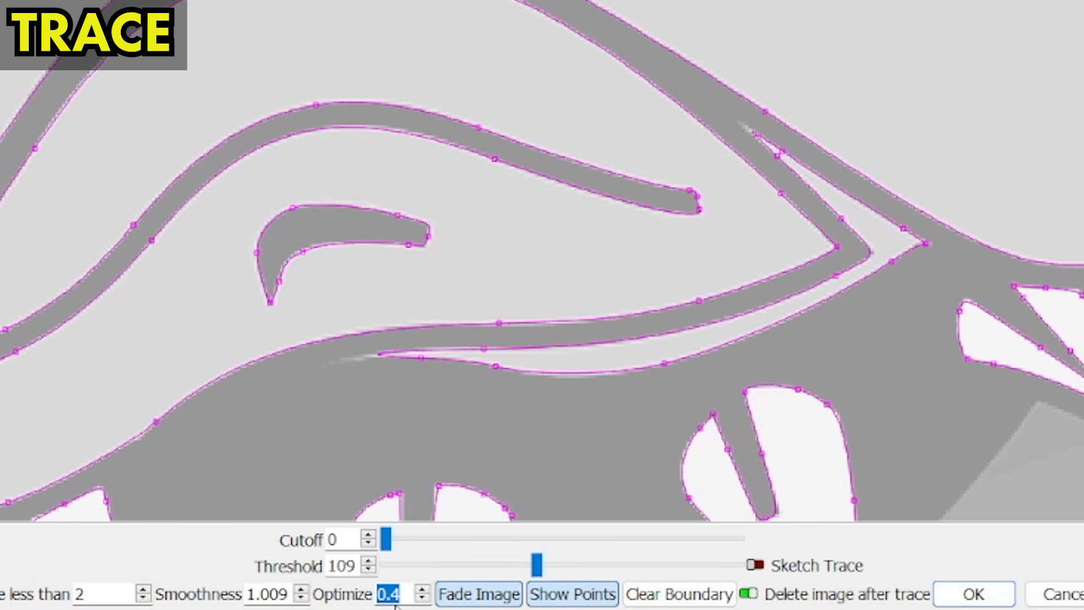
click(422, 589)
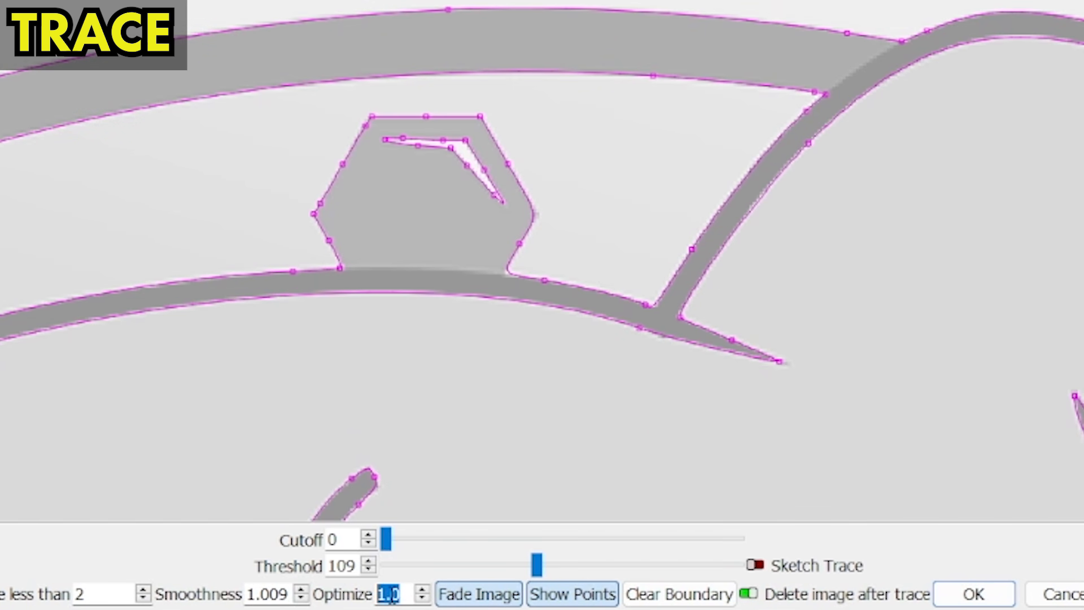
text(0.0)
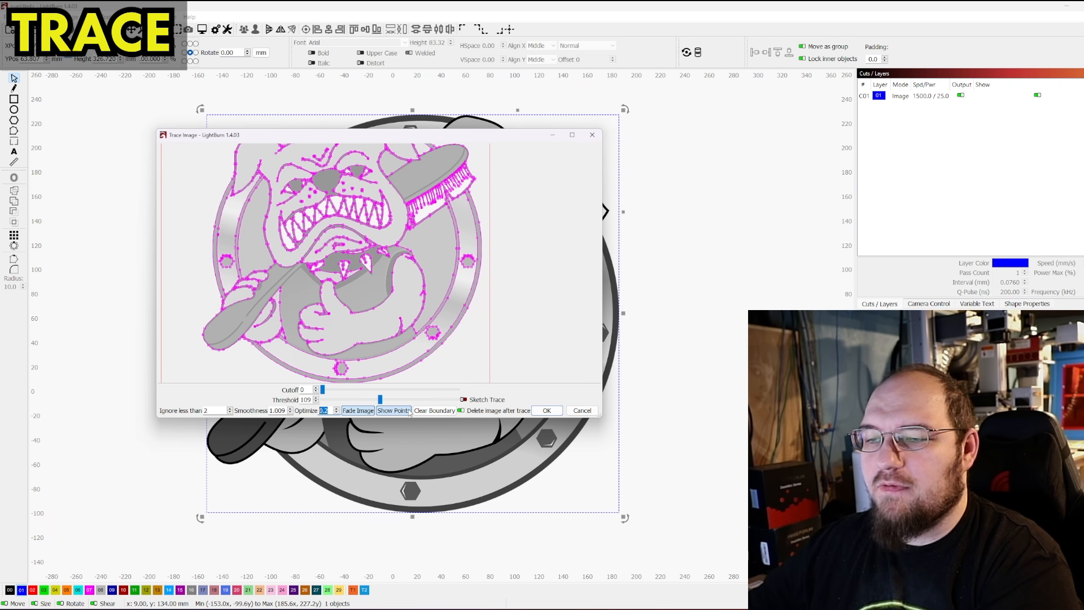
- Hide the nodes and clear the trace boundary so the whole bulldog is traced again
click(393, 410)
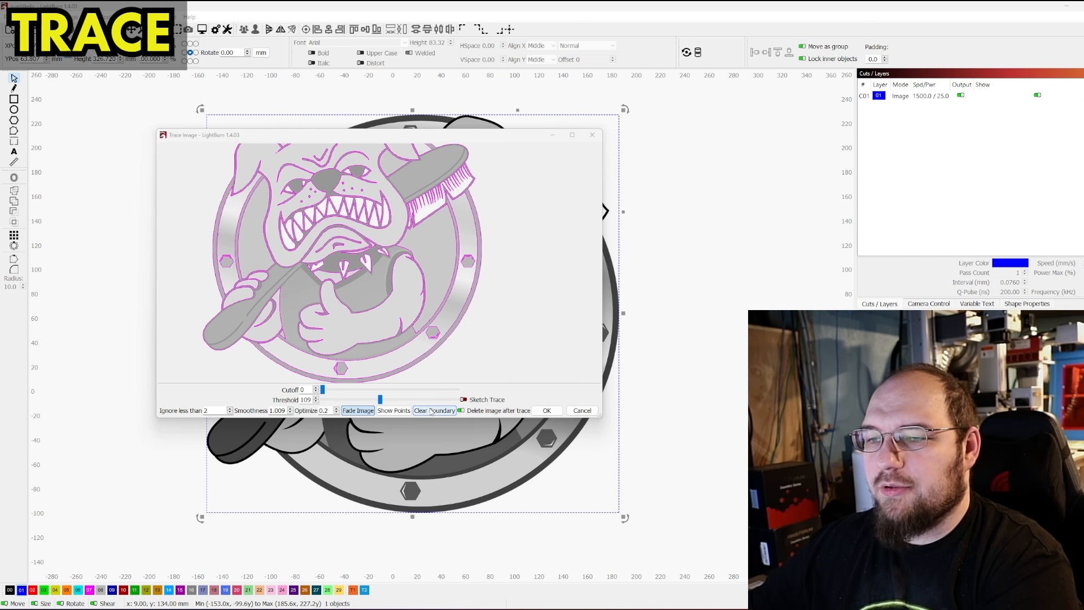
click(433, 410)
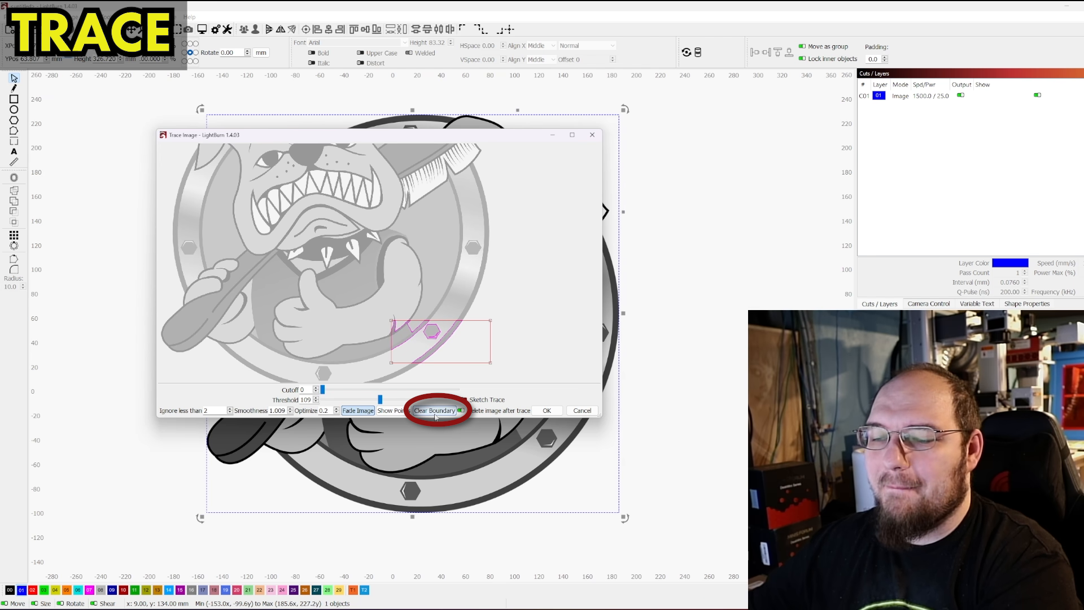
click(436, 410)
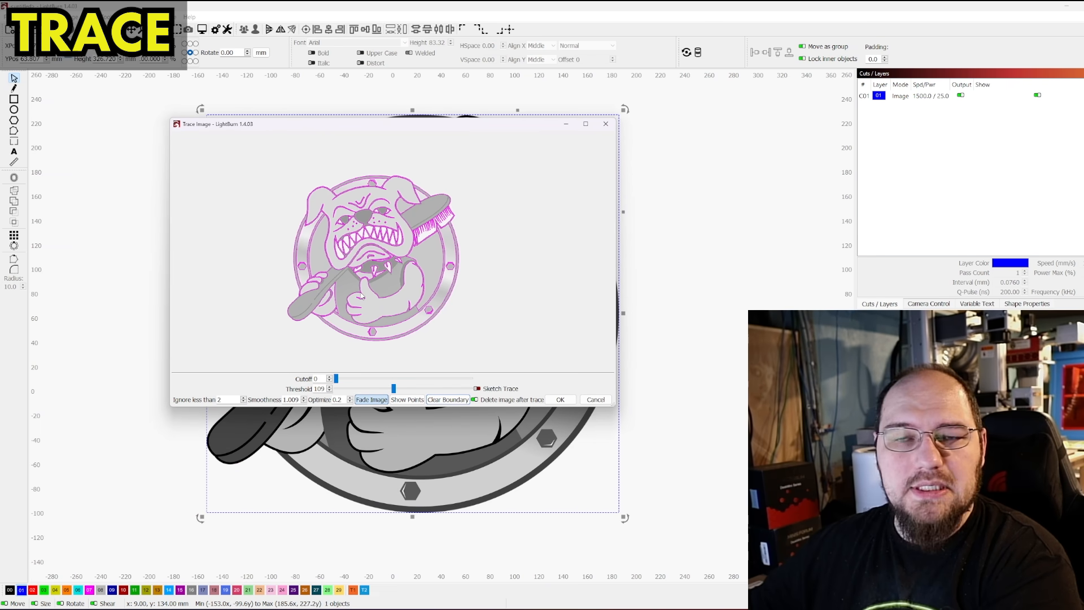
mouse_move(475, 399)
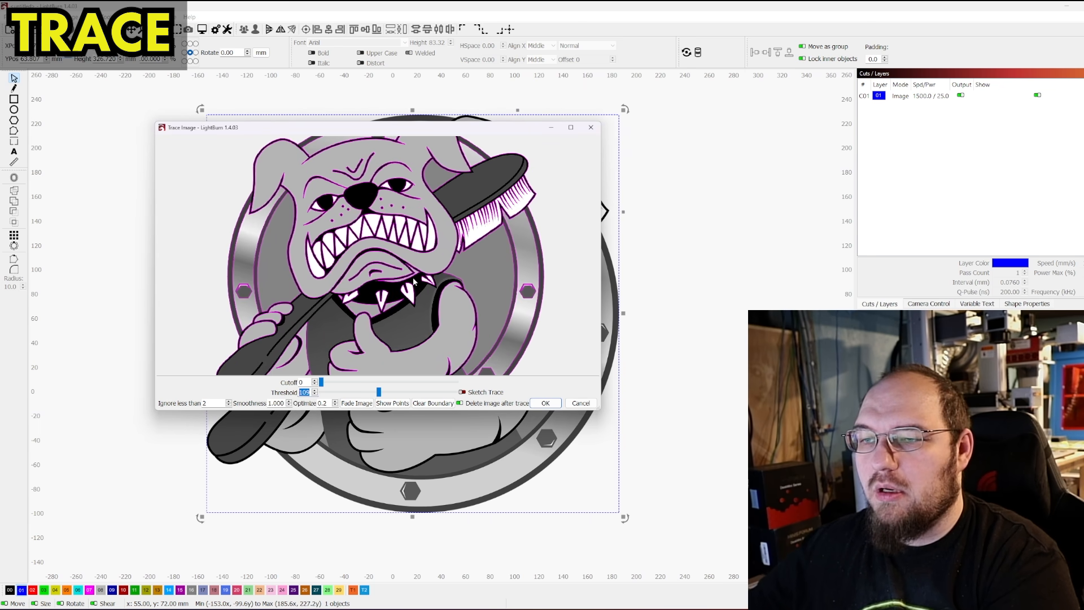
mouse_move(302, 410)
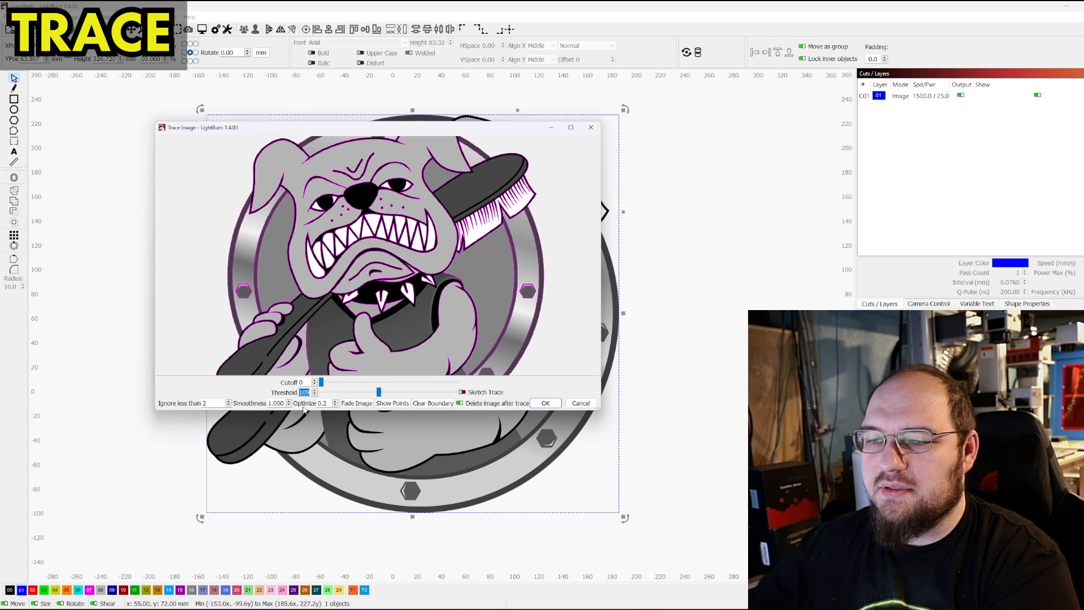
mouse_move(538, 442)
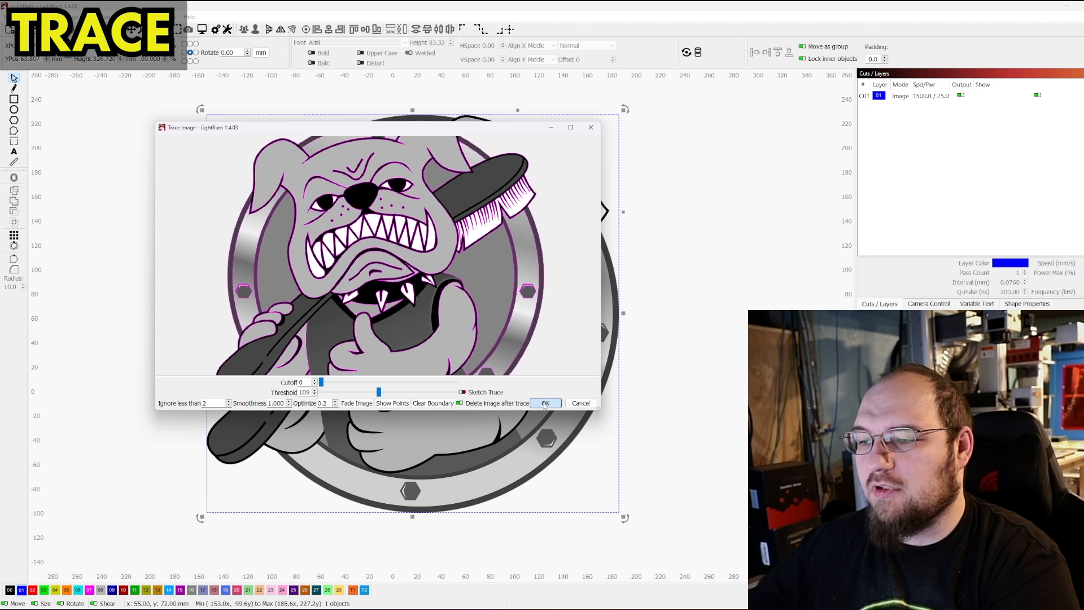
- Apply the trace, then review the fill and image layers in the Cut Settings Editor
click(545, 403)
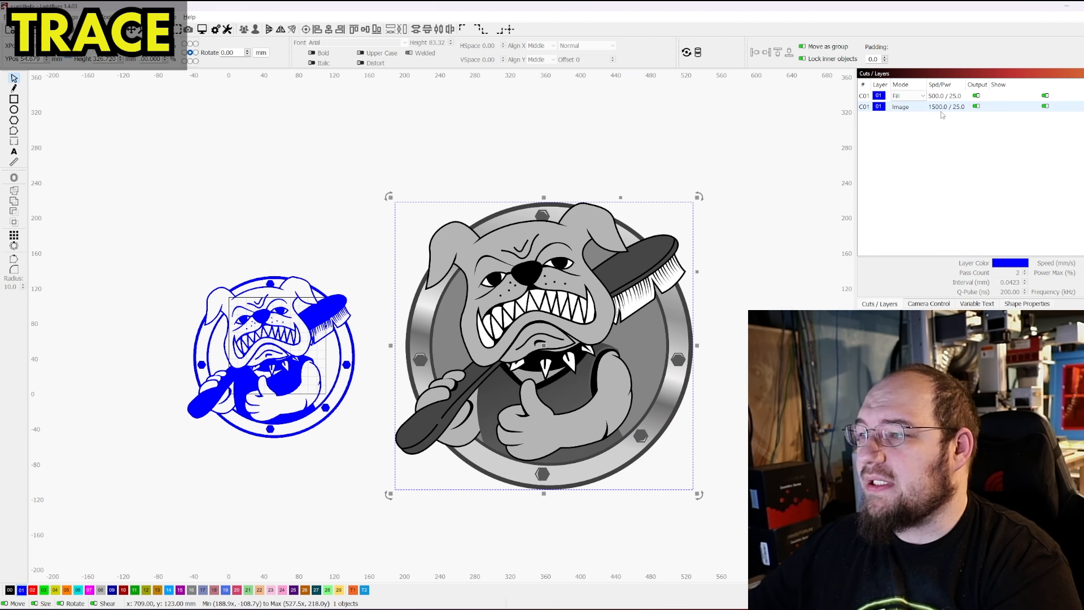
double_click(900, 106)
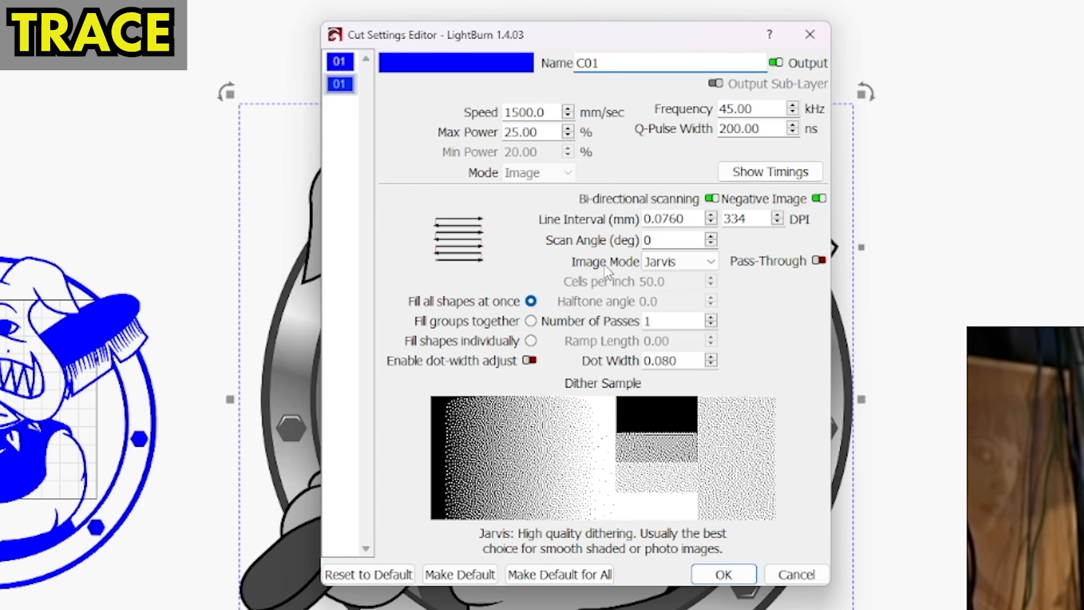
mouse_move(599, 270)
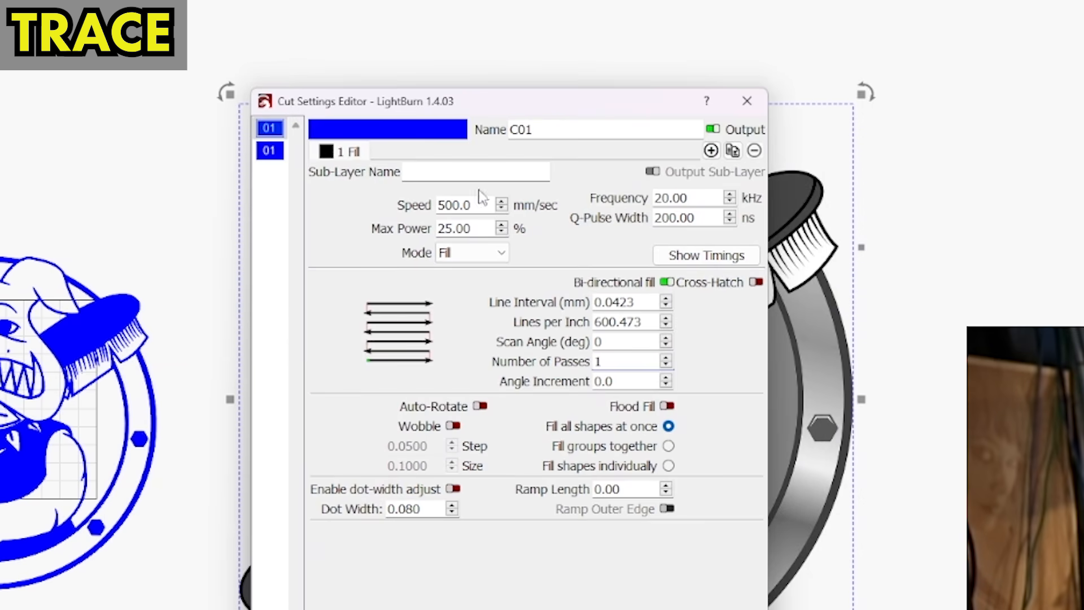
click(747, 100)
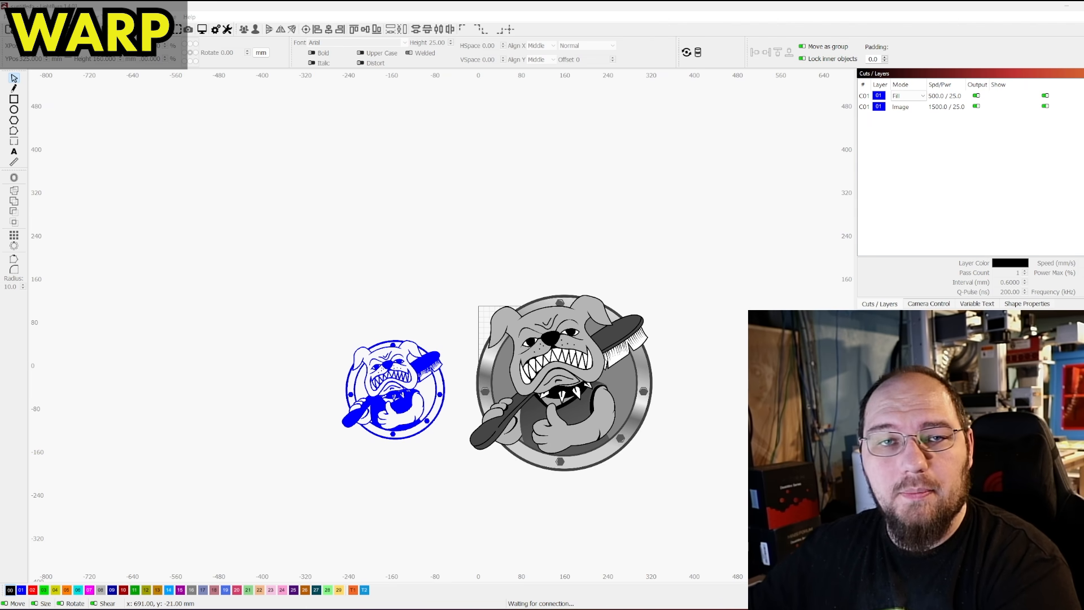
- Add the text LASER EVERYTHING and warp its corners, leaving the left end slightly raised
text(LASER EV)
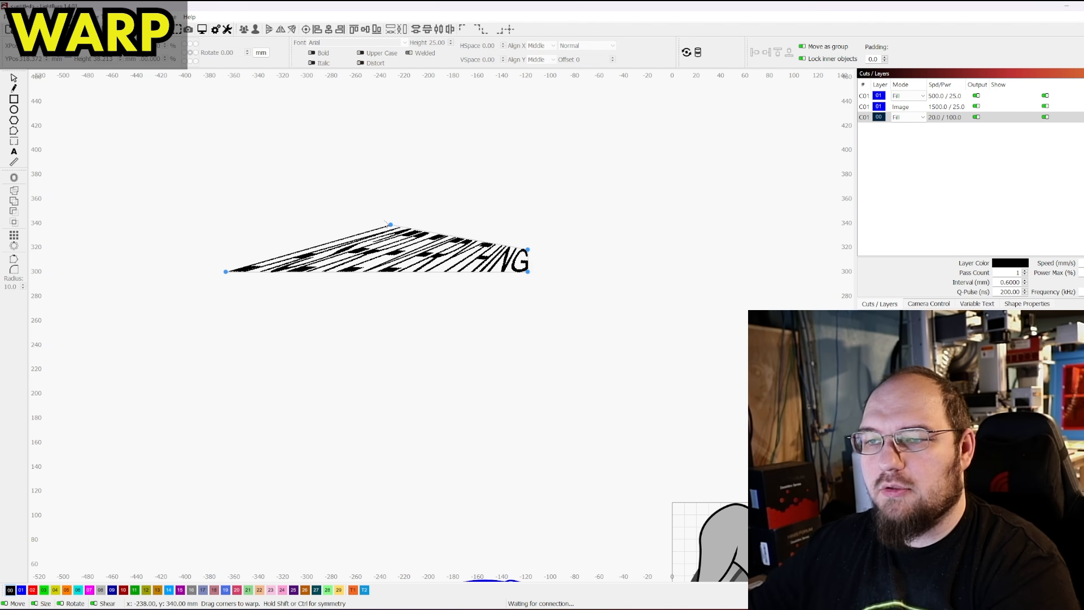
drag(391, 225, 181, 235)
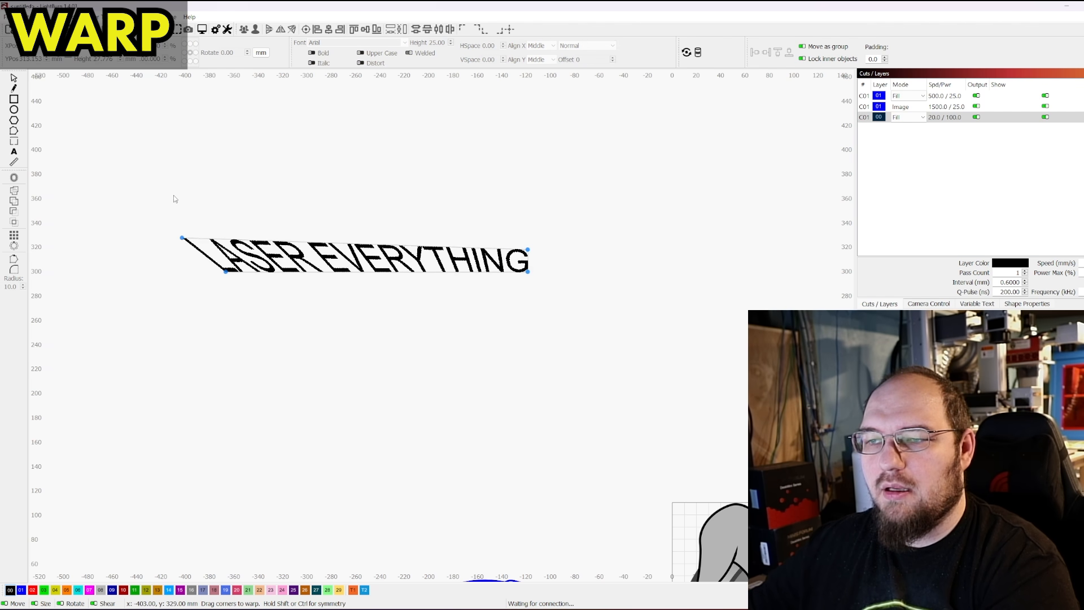
drag(181, 235, 202, 172)
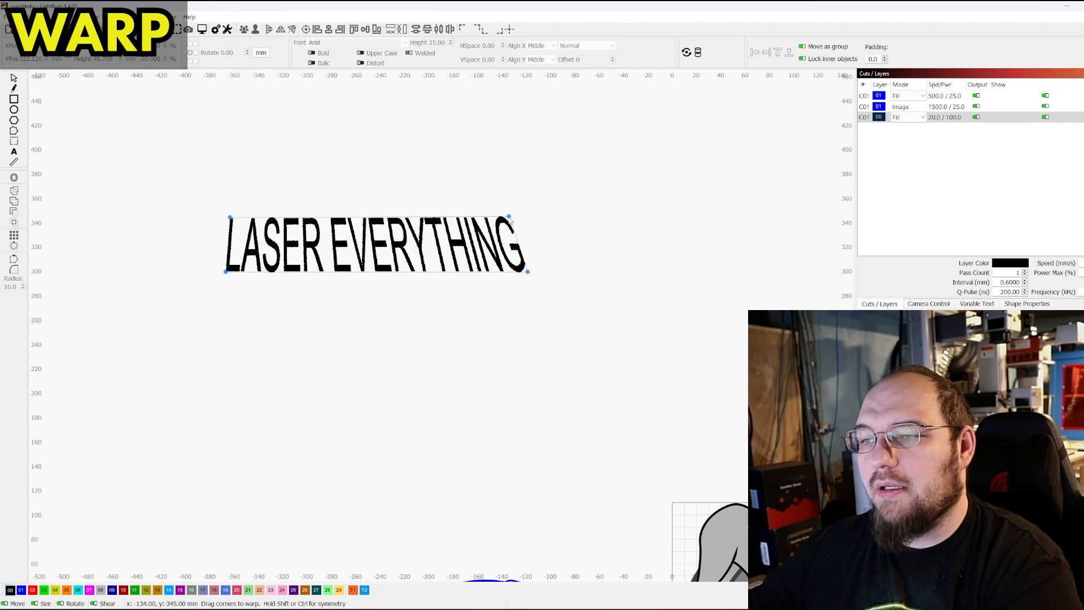
drag(512, 218, 528, 245)
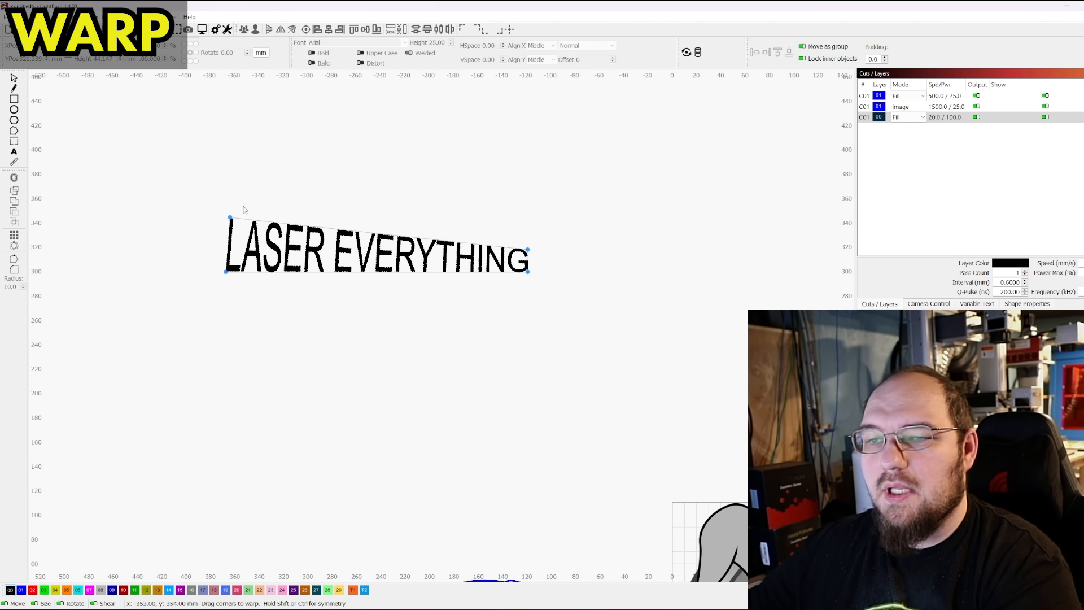
drag(230, 218, 230, 250)
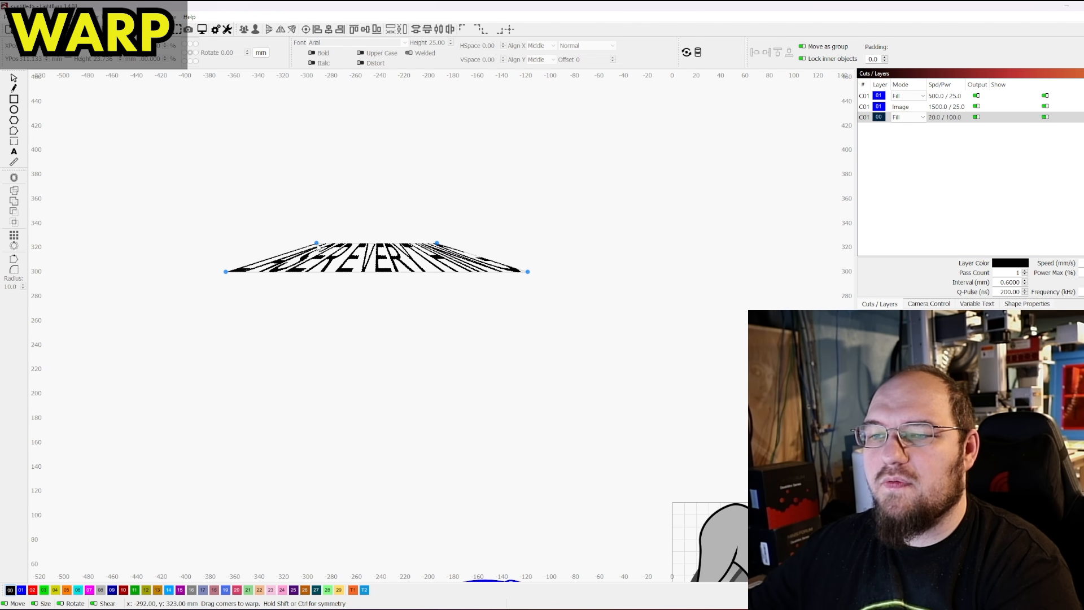
- Pull the text's corner handles into a tapered, arched trapezoid wide at the base
drag(316, 244, 291, 206)
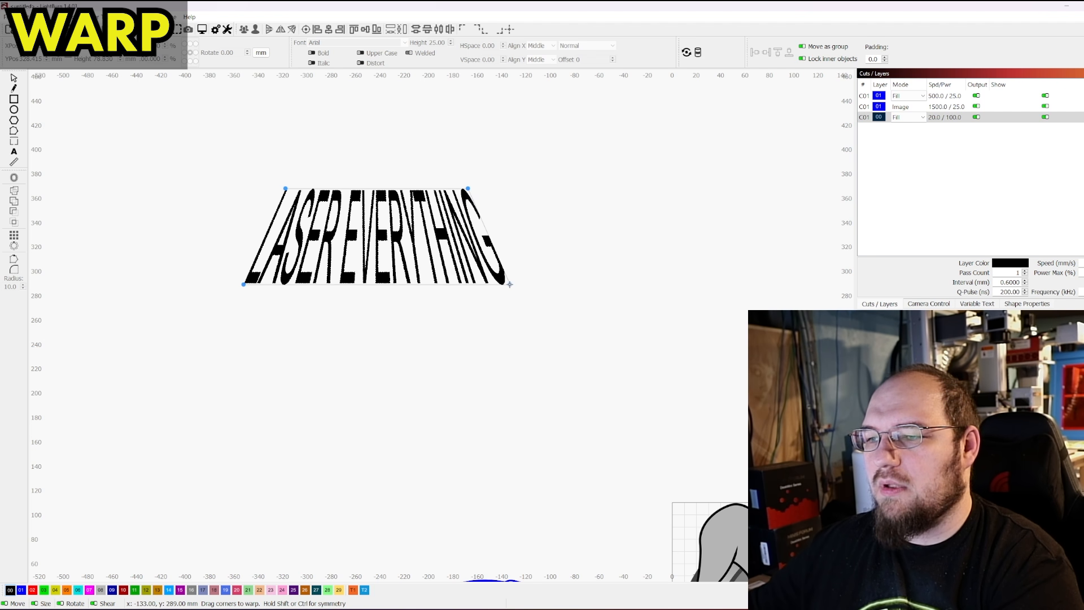
drag(509, 284, 534, 290)
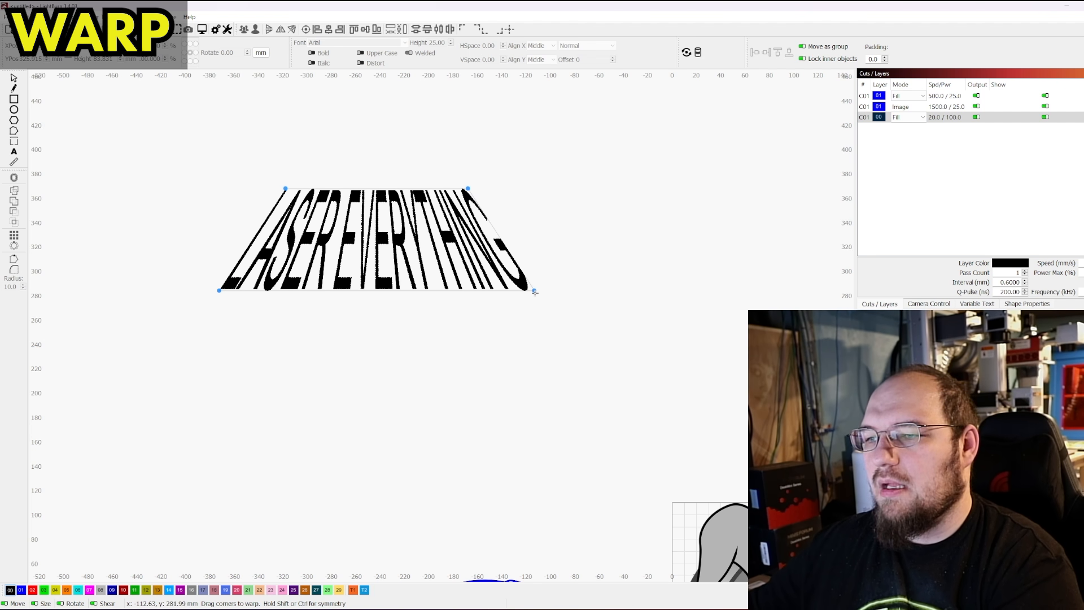
drag(535, 290, 521, 290)
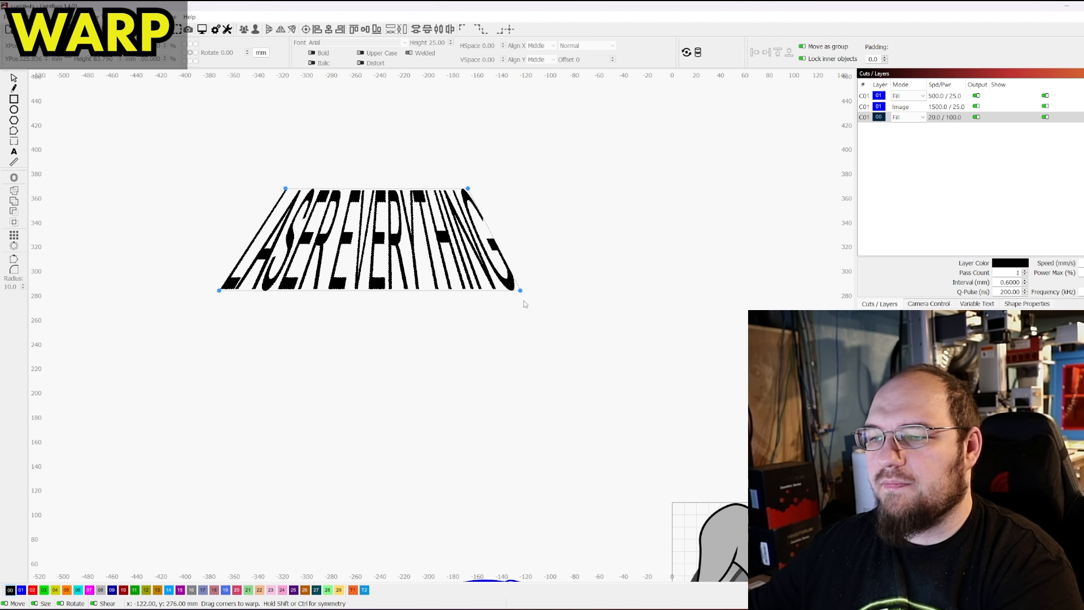
drag(520, 290, 527, 272)
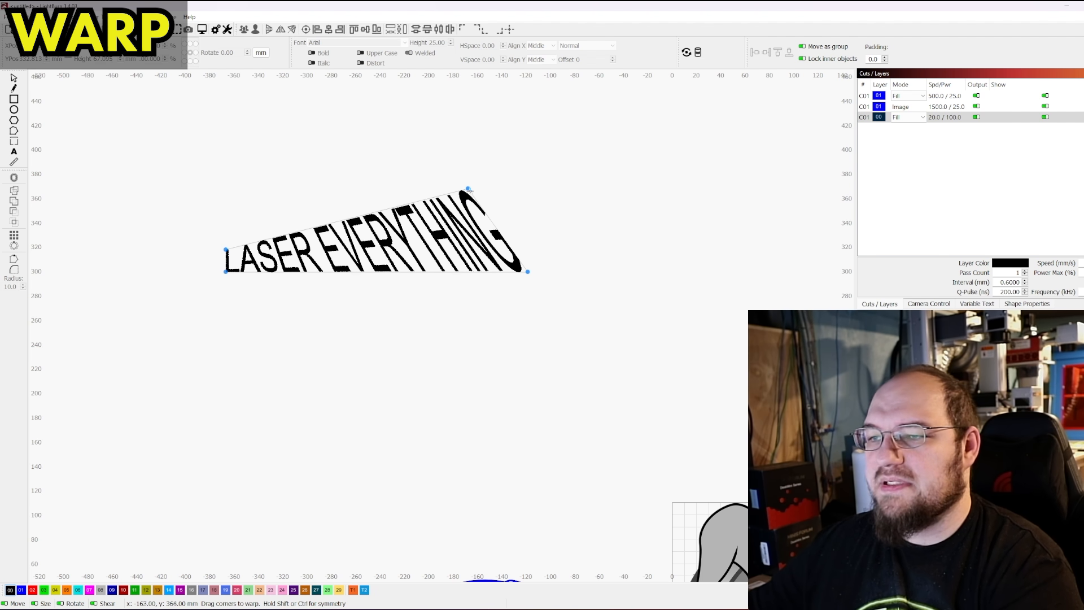
drag(469, 189, 470, 228)
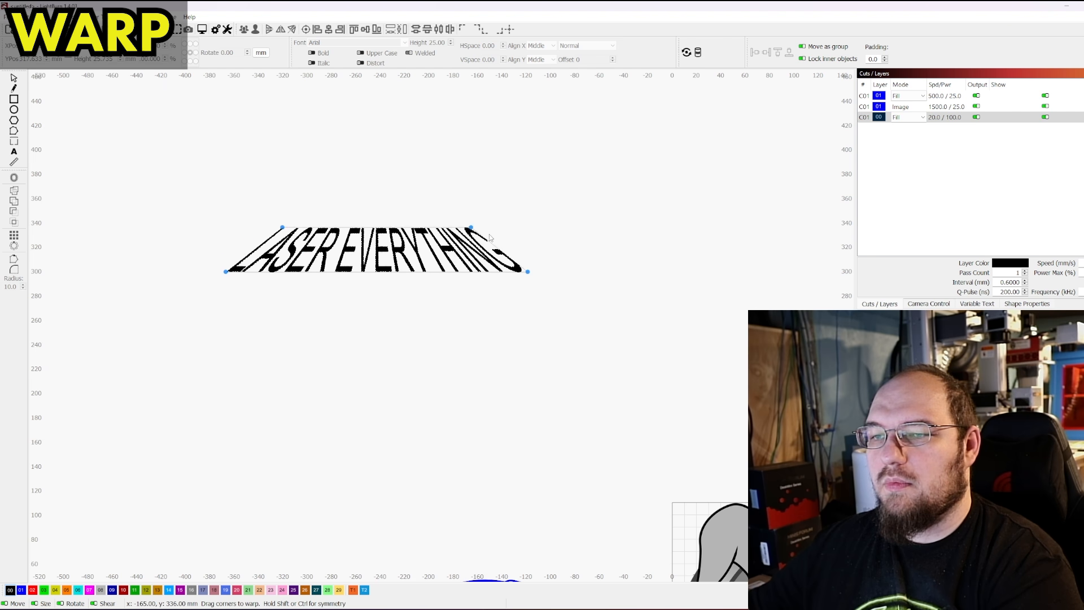
drag(470, 228, 485, 238)
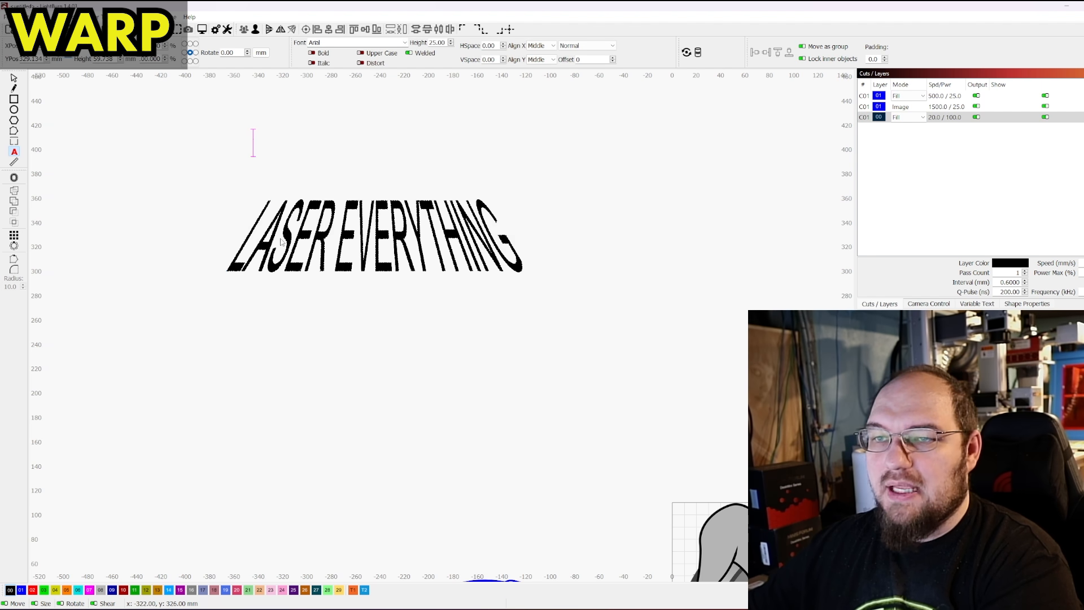
- Apply Deform Selection (16 points) to the selected blue bulldog trace
text(3)
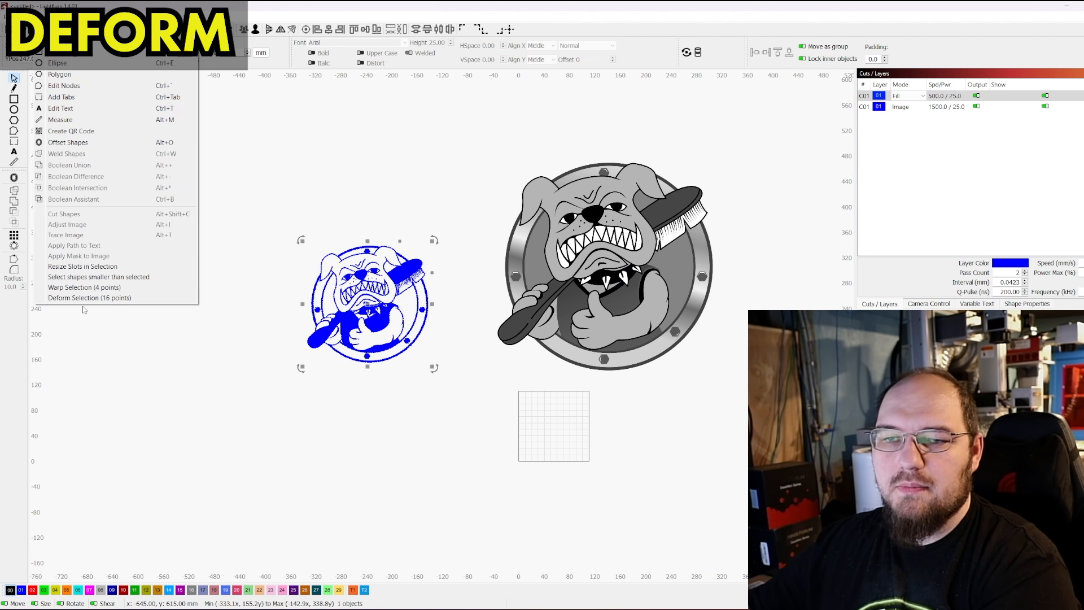
mouse_move(89, 297)
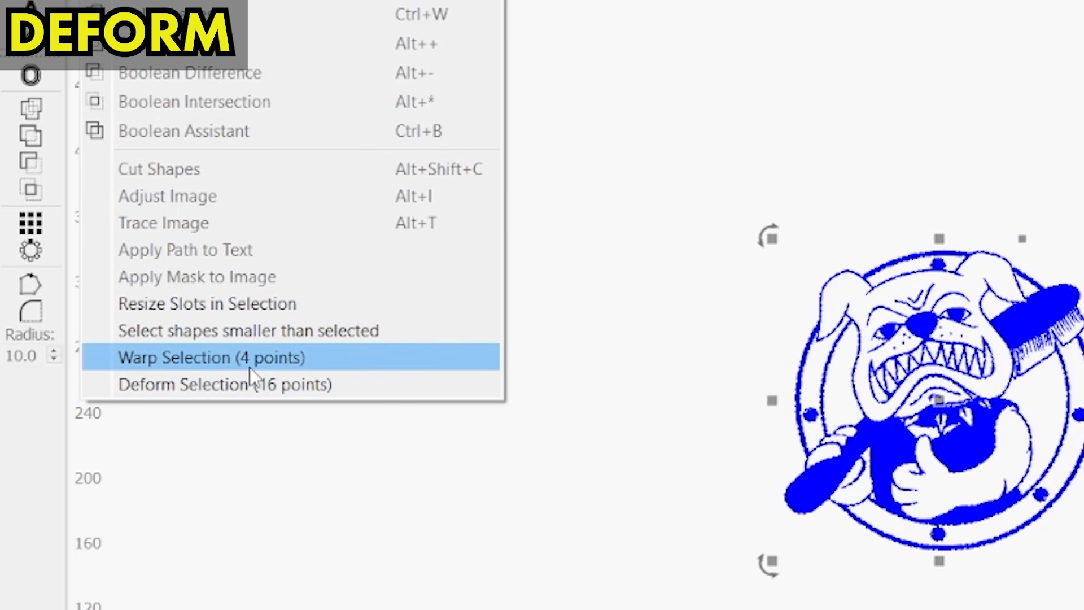
mouse_move(257, 384)
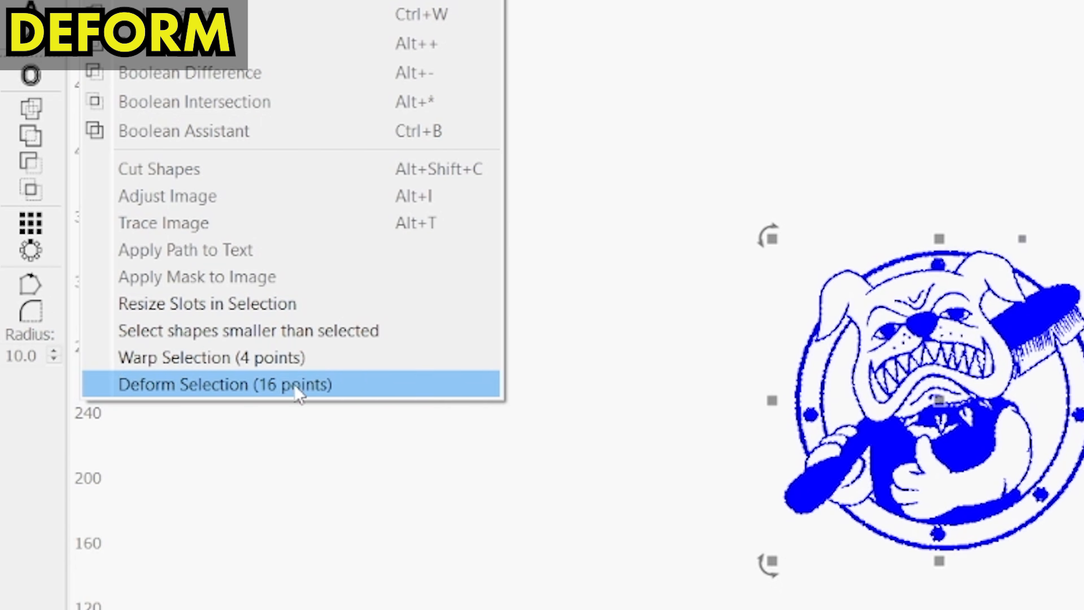
click(223, 384)
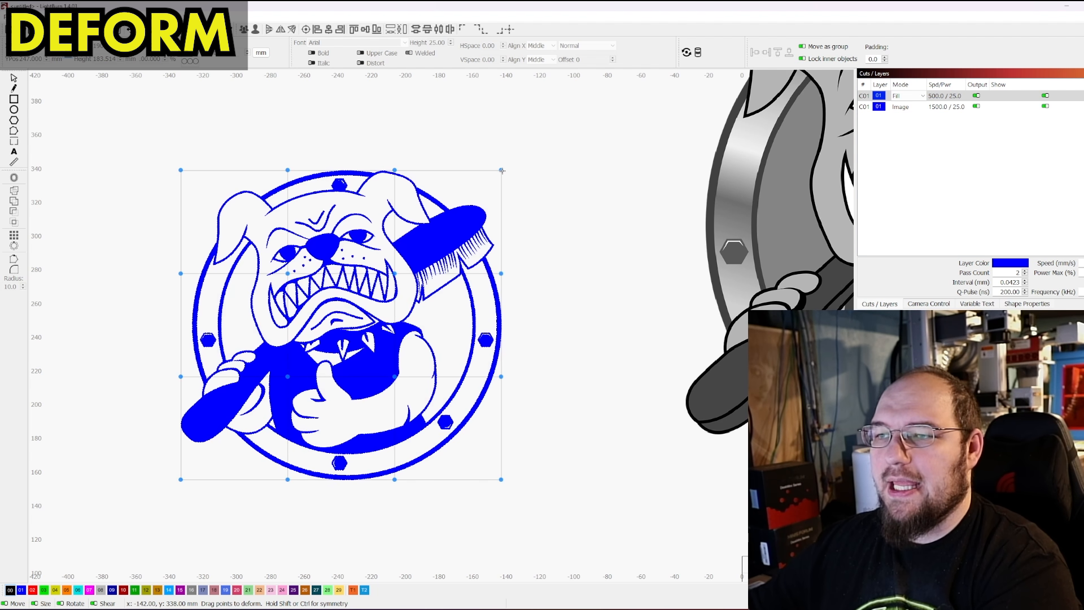
- Drag the deform grid's top and bottom corners to stretch, widen and skew the bulldog trace
drag(502, 171, 411, 147)
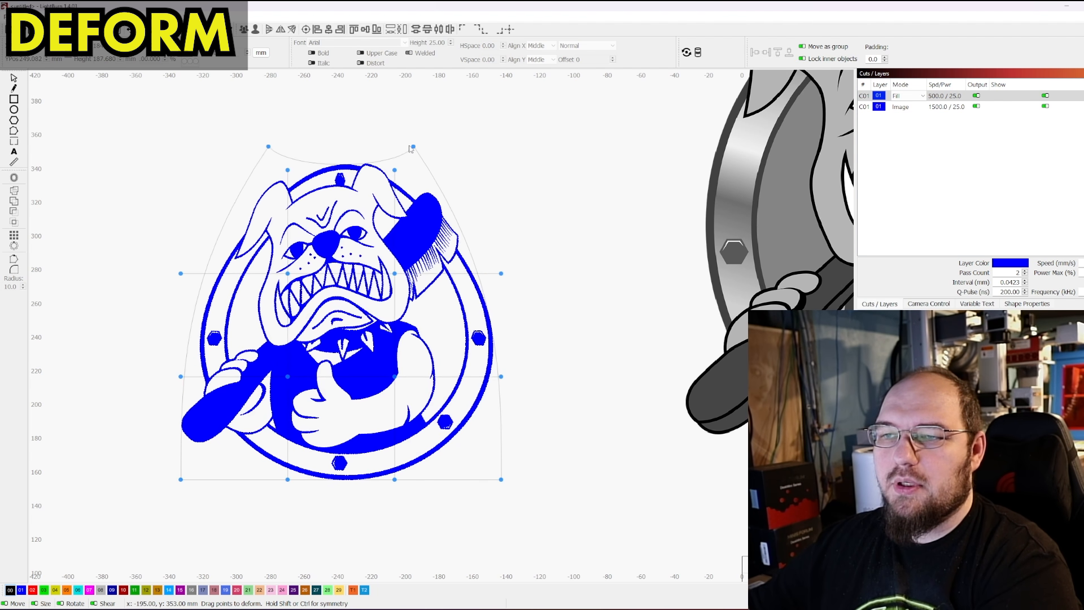
drag(412, 147, 544, 188)
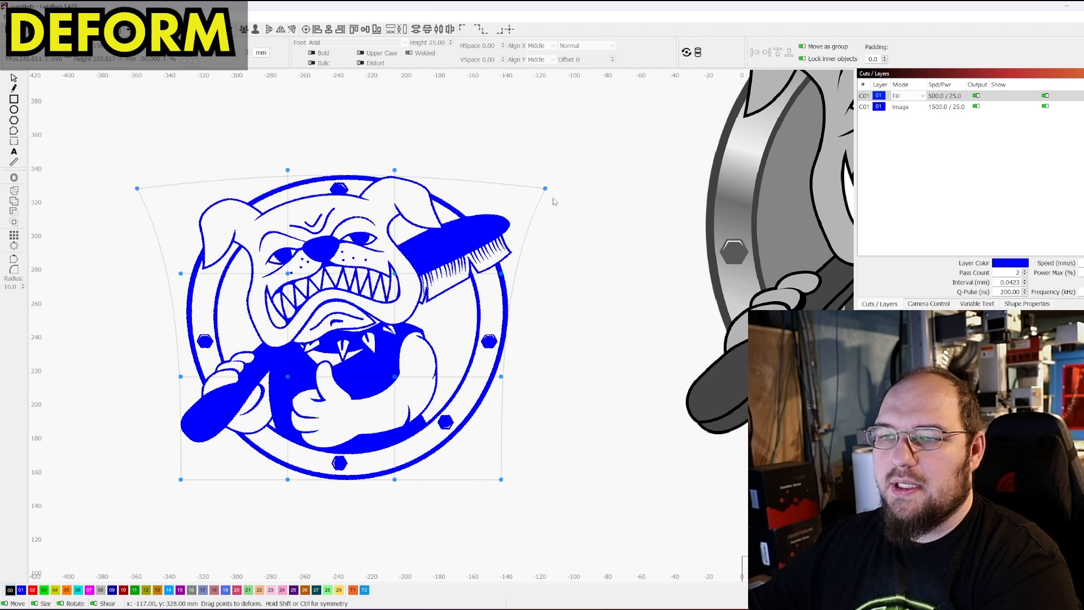
drag(544, 189, 547, 257)
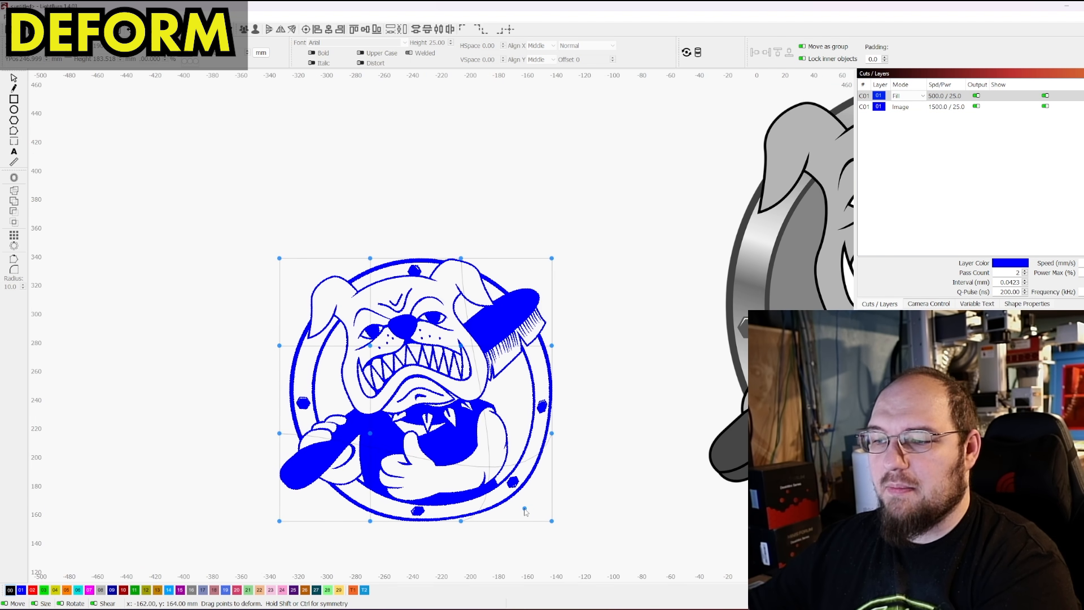
click(136, 171)
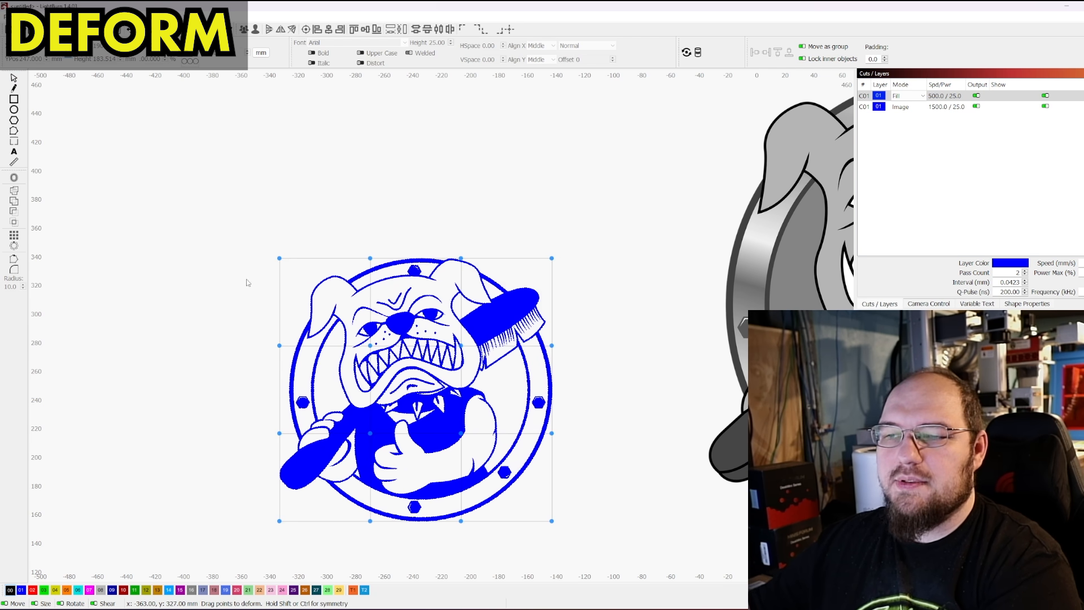
drag(552, 520, 529, 556)
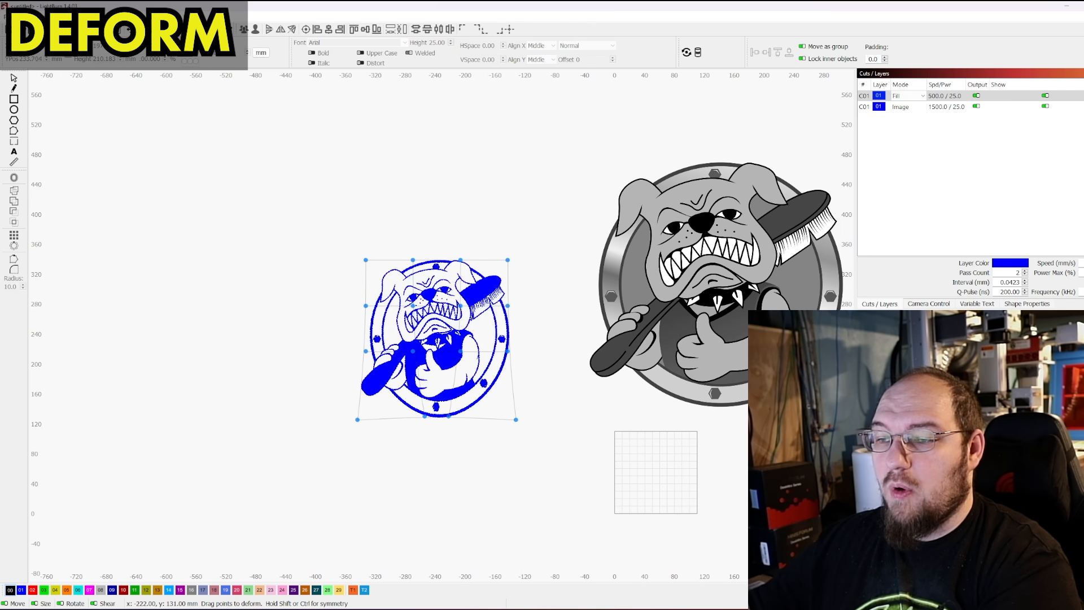
drag(436, 420, 463, 437)
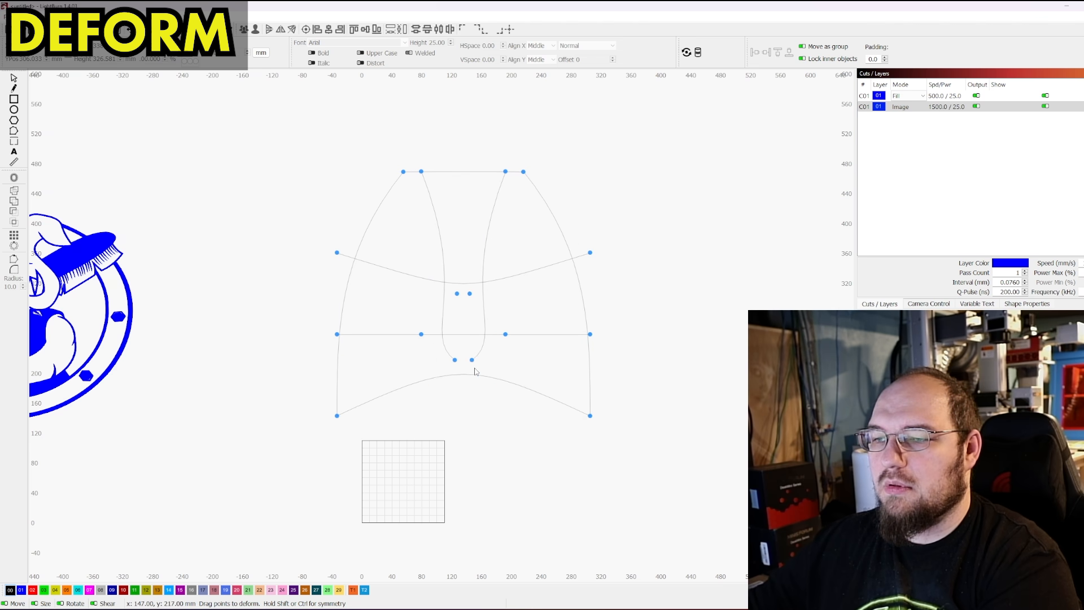
- Drag the photo's bottom handles to a point and pull its sides inward into a shield shape
drag(454, 359, 469, 460)
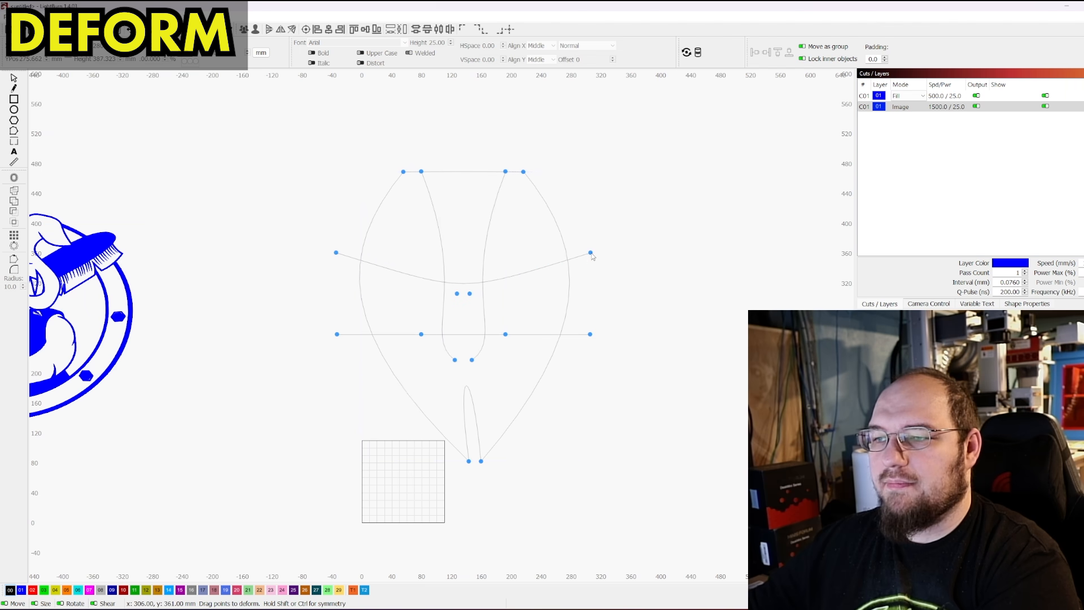
drag(590, 254, 599, 319)
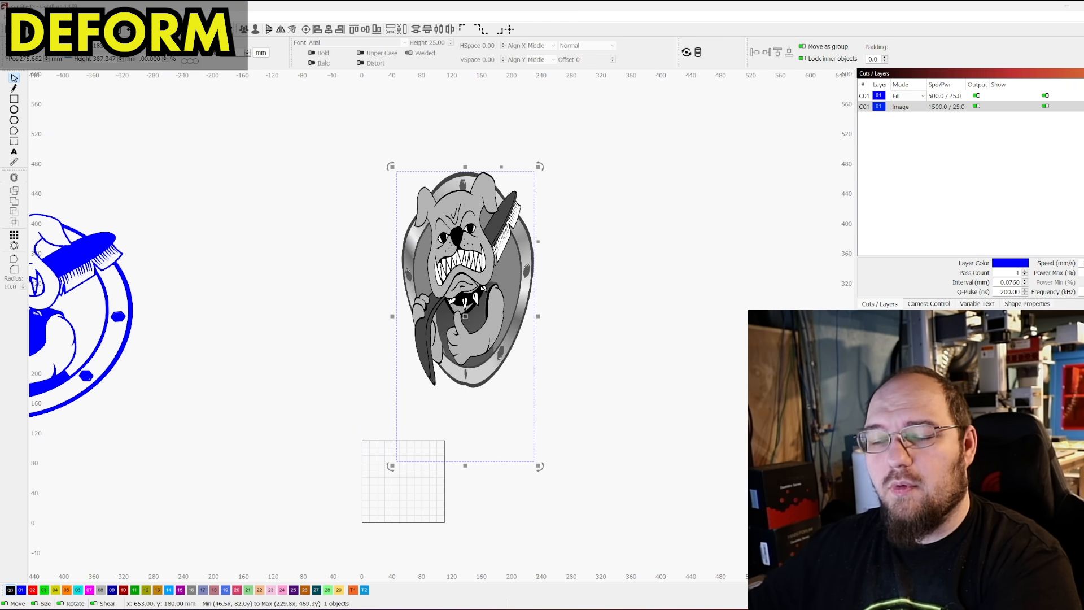
drag(149, 177, 281, 261)
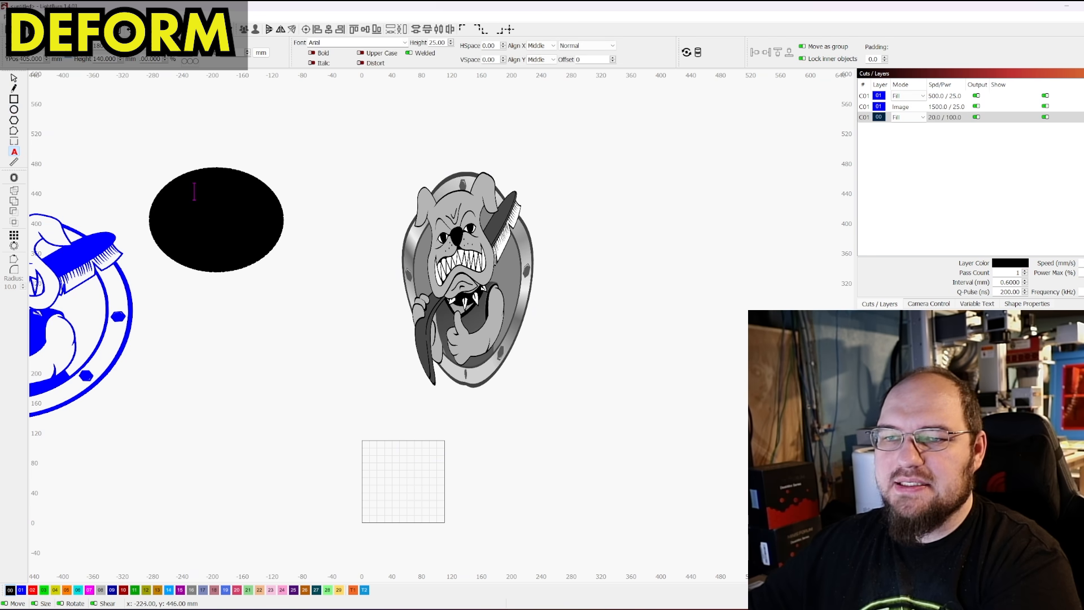
- Draw a solid black ellipse and place it on layer 00 in Fill mode
text(Curv)
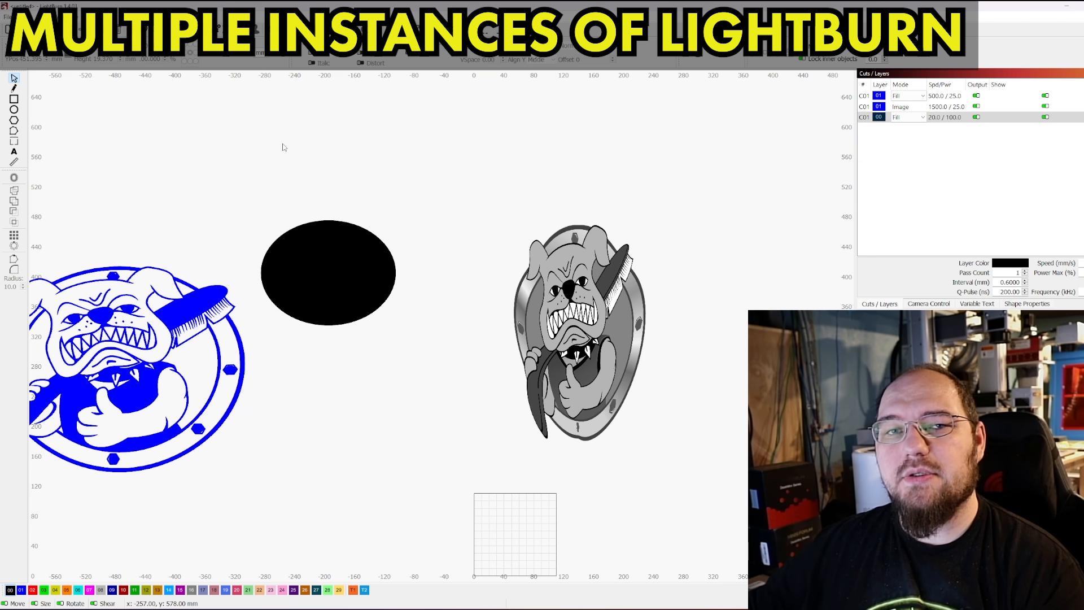
- Launch a second, empty LightBurn instance from the taskbar
click(10, 13)
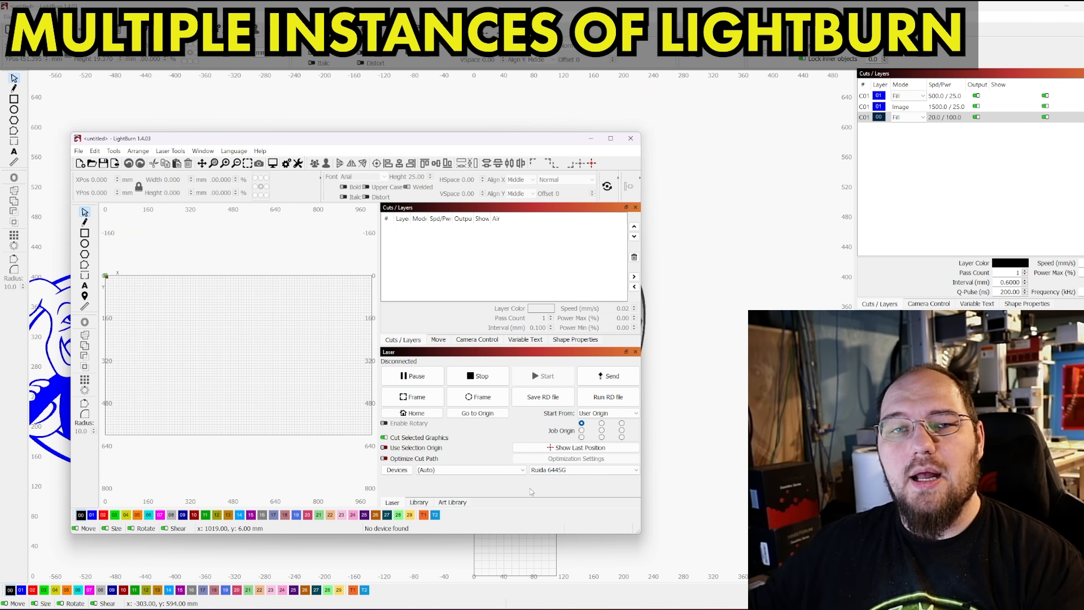
- Review the available laser devices in the Laser panel's device list, then dismiss it
click(583, 470)
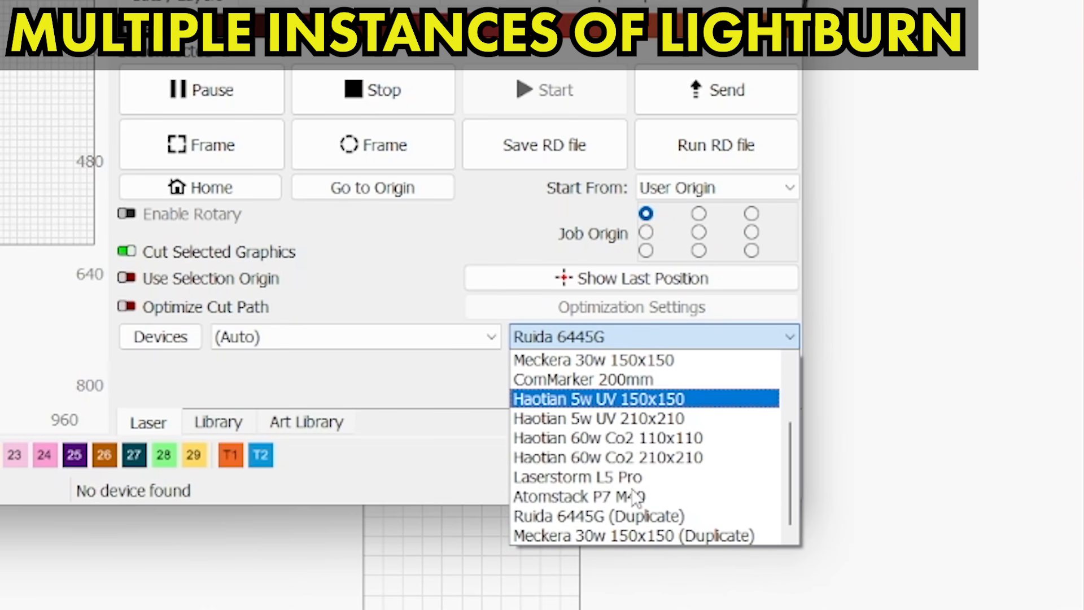
click(595, 399)
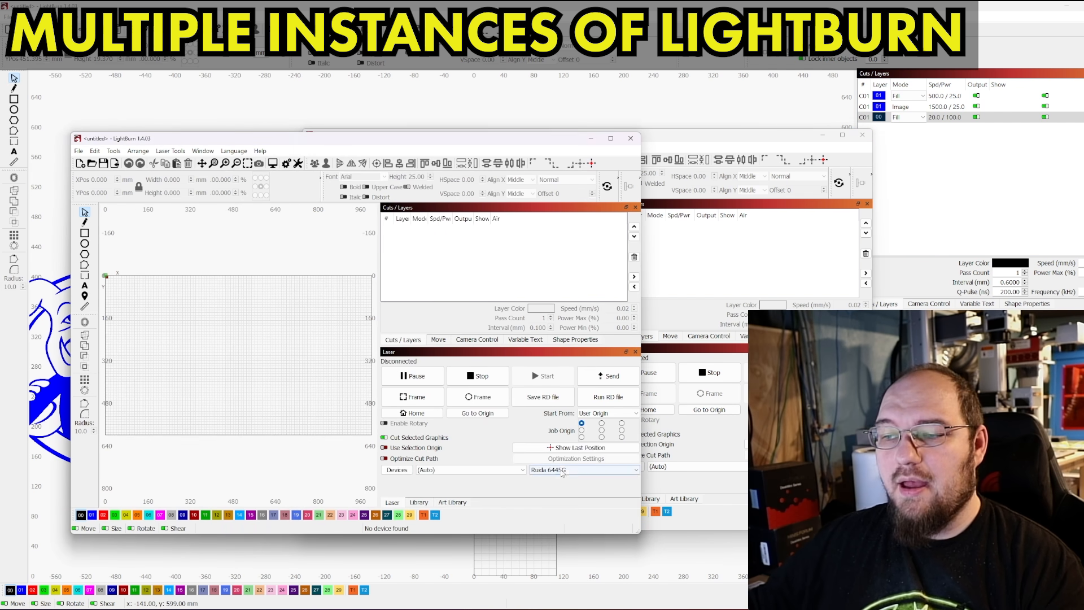
- Bring the Wisely 60w 300x300 window to the front and move it up and right
click(584, 470)
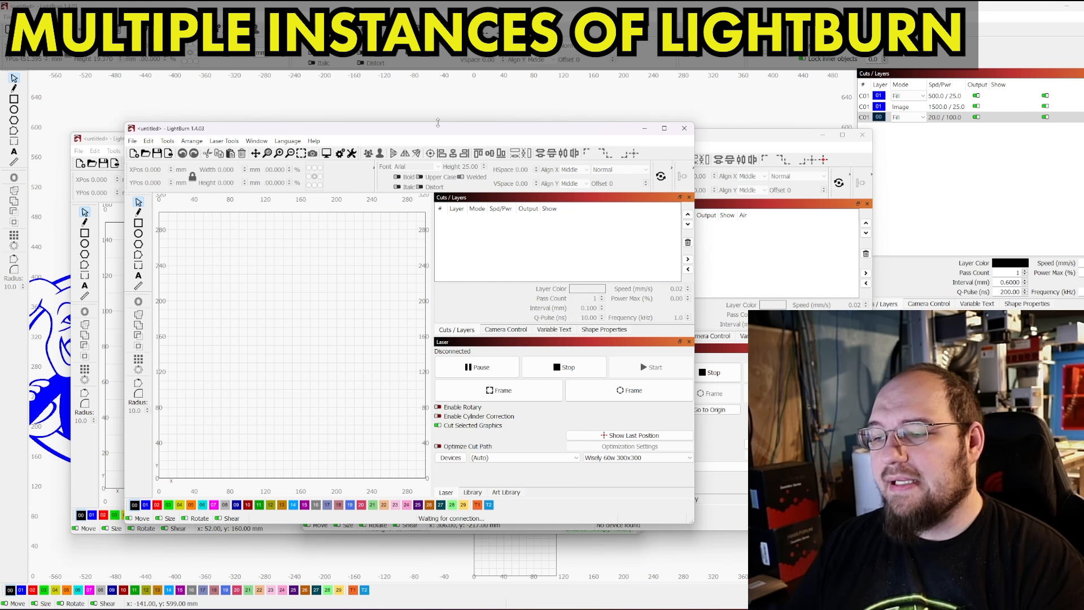
drag(436, 128, 443, 124)
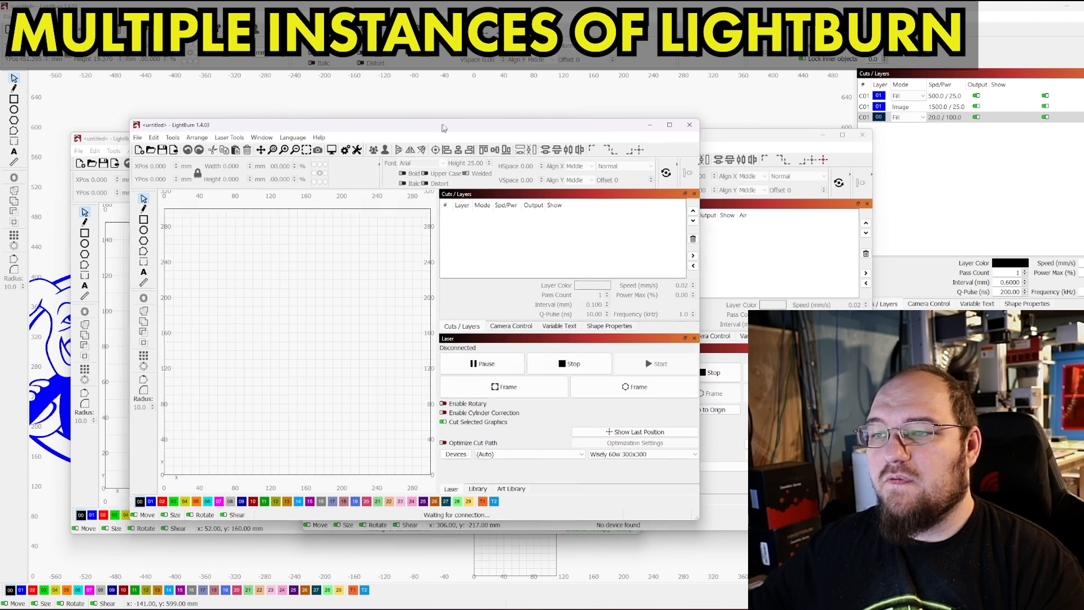
drag(443, 124, 473, 93)
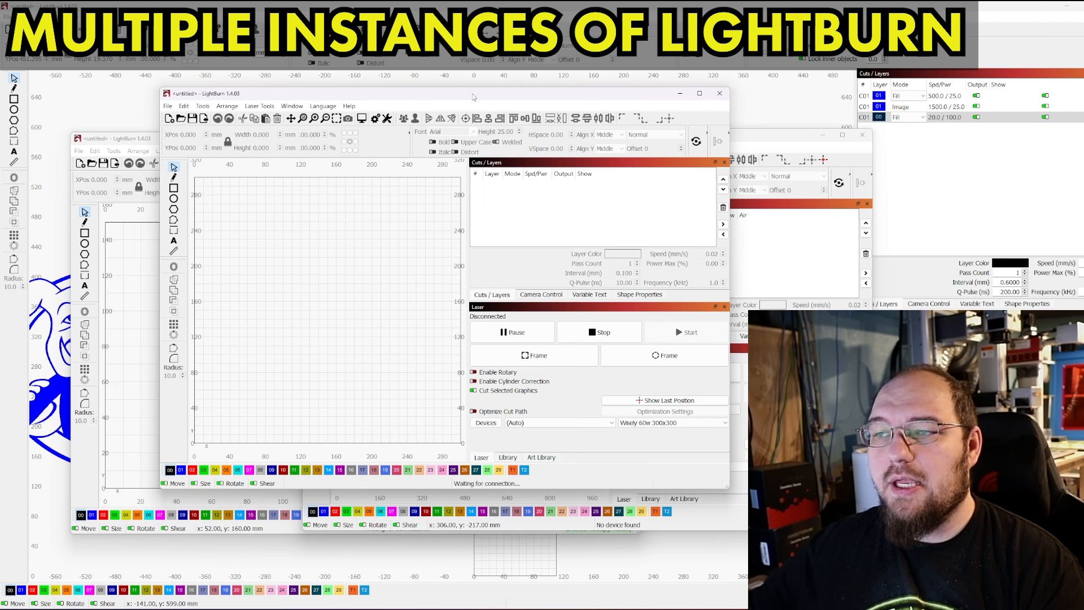